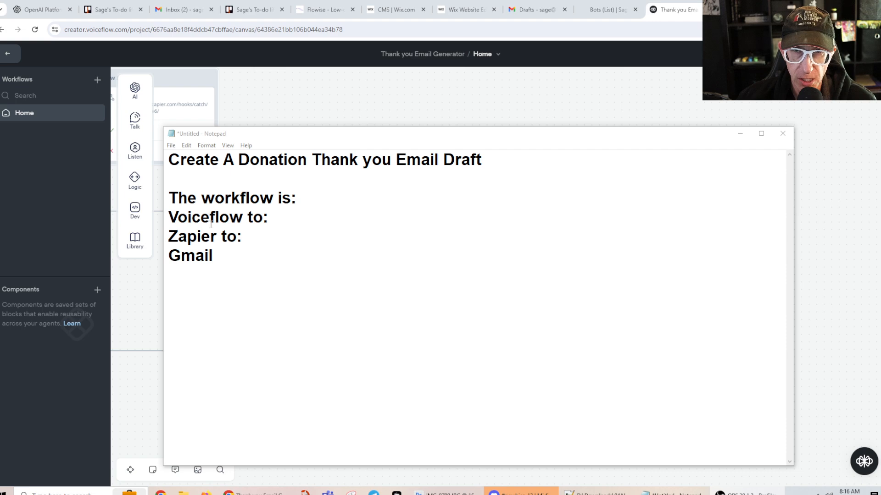
mouse_move(252, 247)
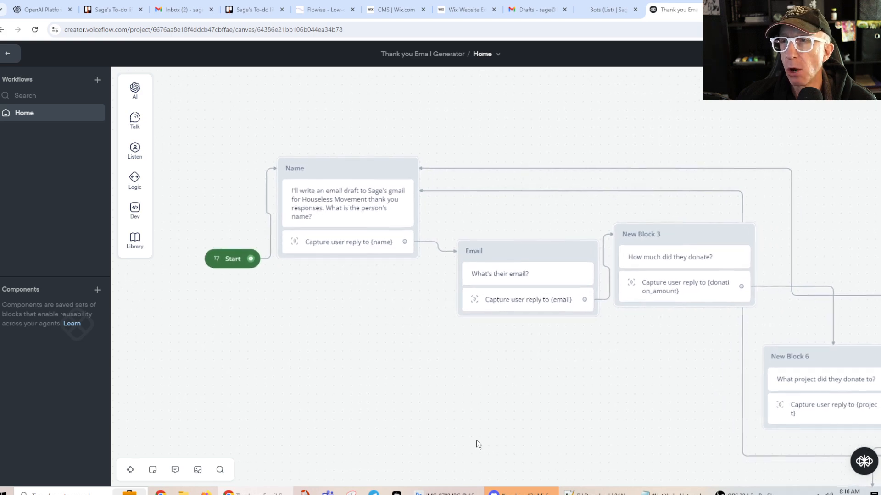
Step: Pan the Voiceflow canvas past the name, email, donation and project blocks to the Zapier webhook POST block
left_click_drag(477, 444, 477, 413)
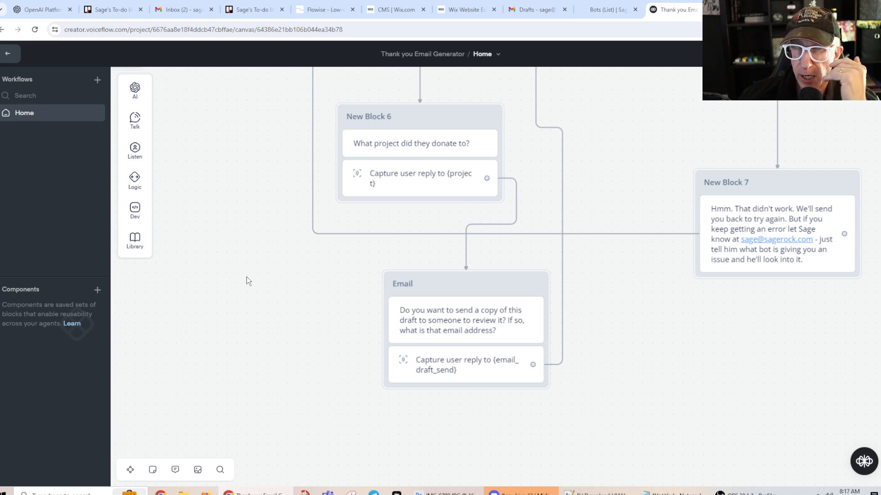
mouse_move(252, 292)
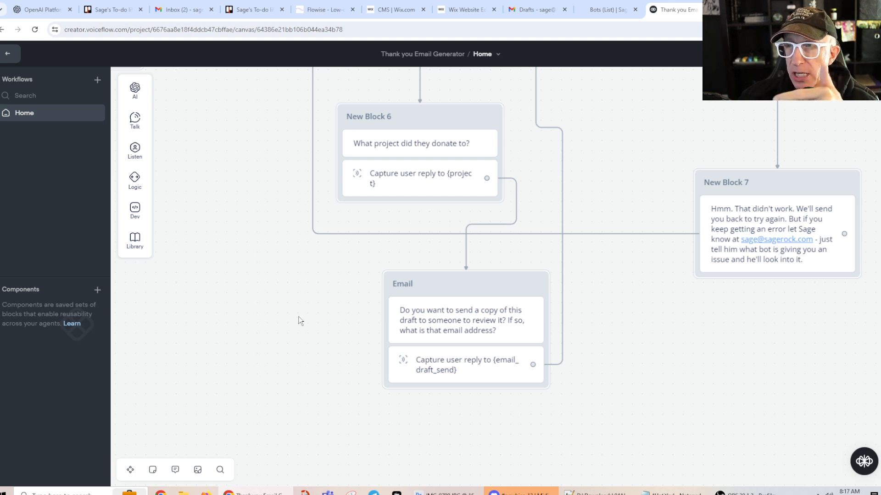
mouse_move(342, 331)
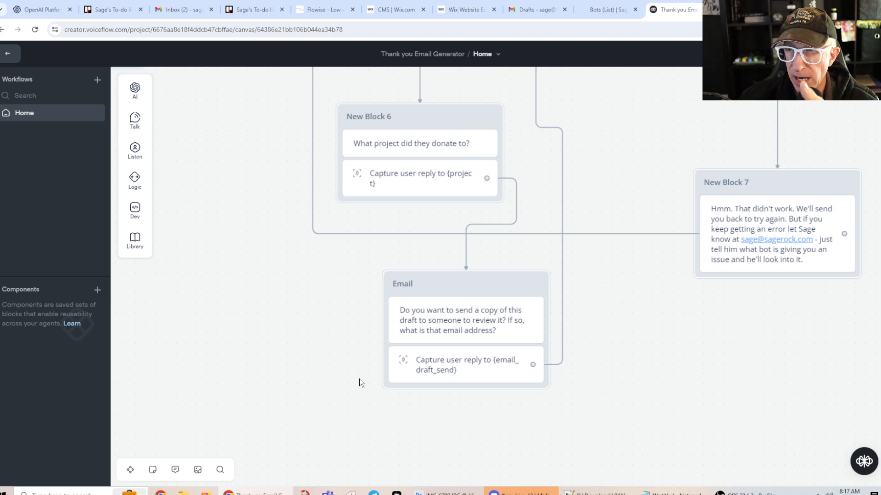
left_click_drag(359, 383, 590, 469)
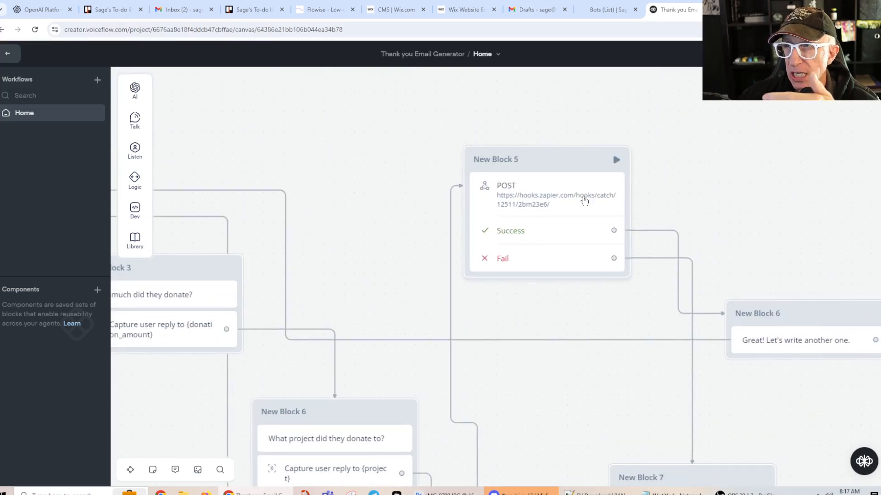
mouse_move(626, 207)
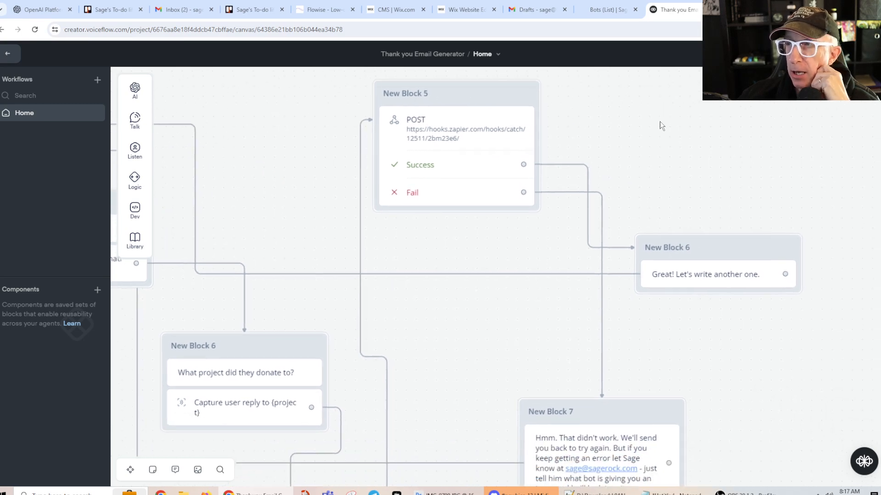
mouse_move(712, 322)
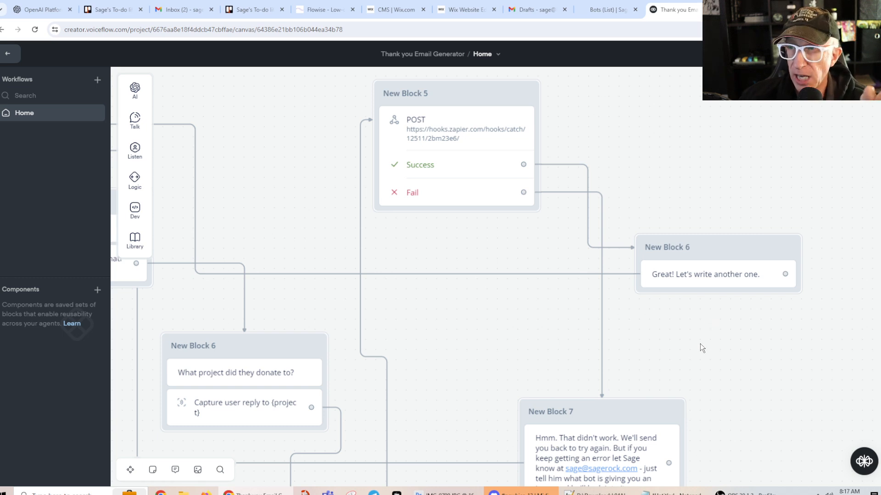
scroll("down", 3)
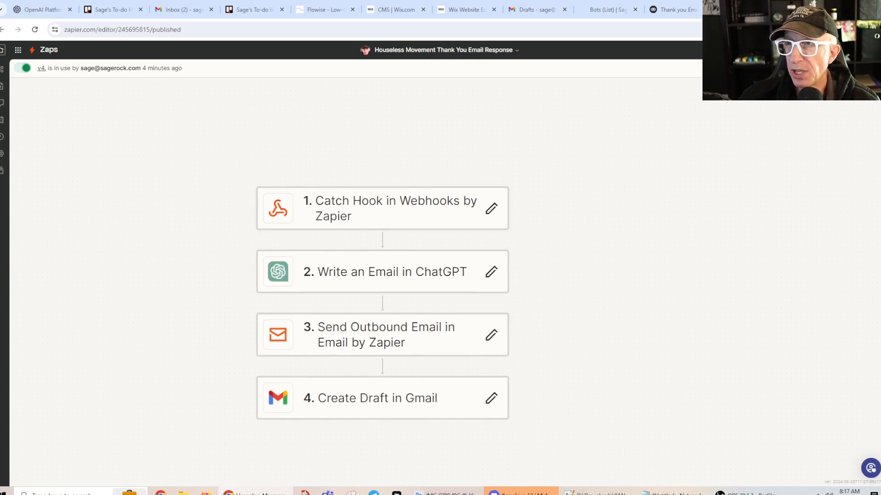
Step: Switch to the Zapier tab and open the thank-you email zap at its Catch Hook trigger
scroll("up", 3)
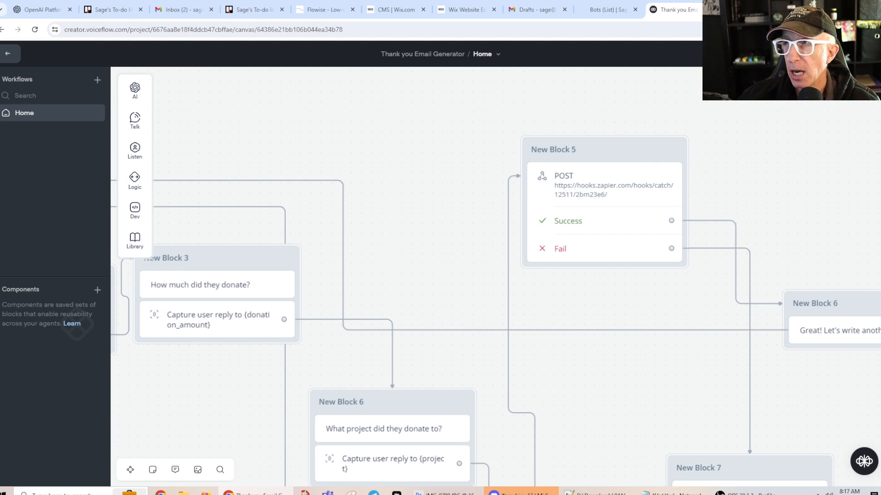
mouse_move(450, 148)
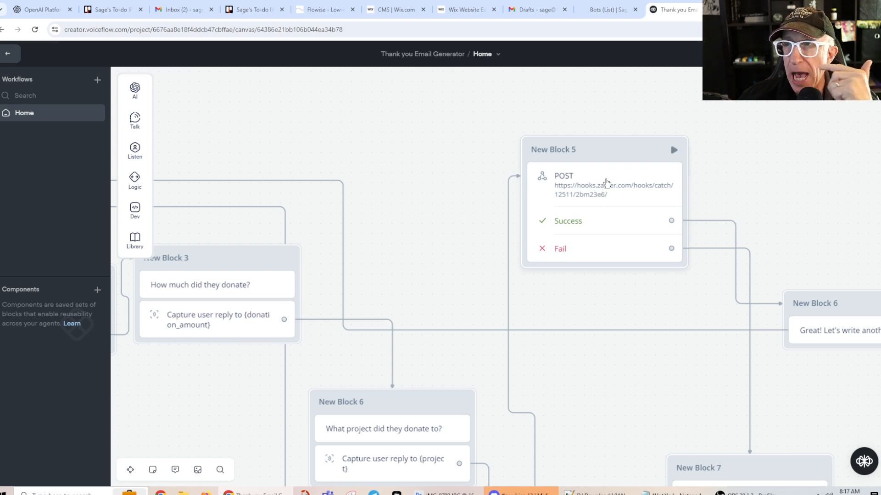
left_click(672, 9)
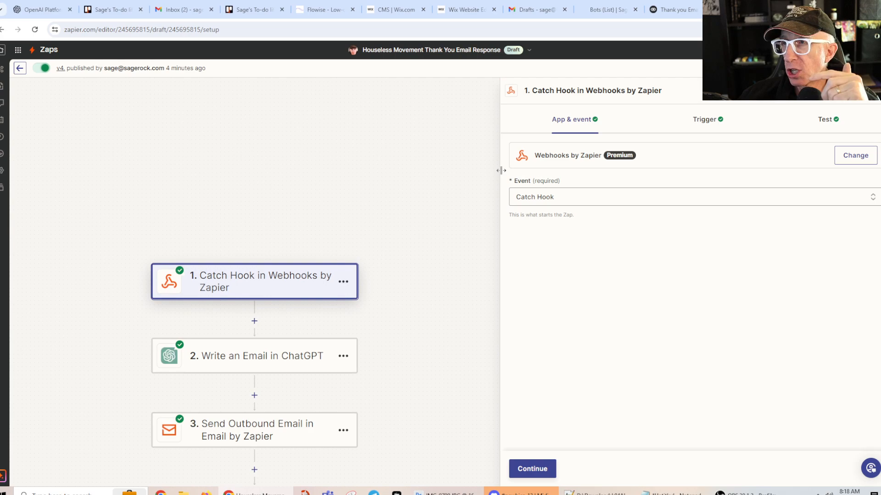
mouse_move(614, 229)
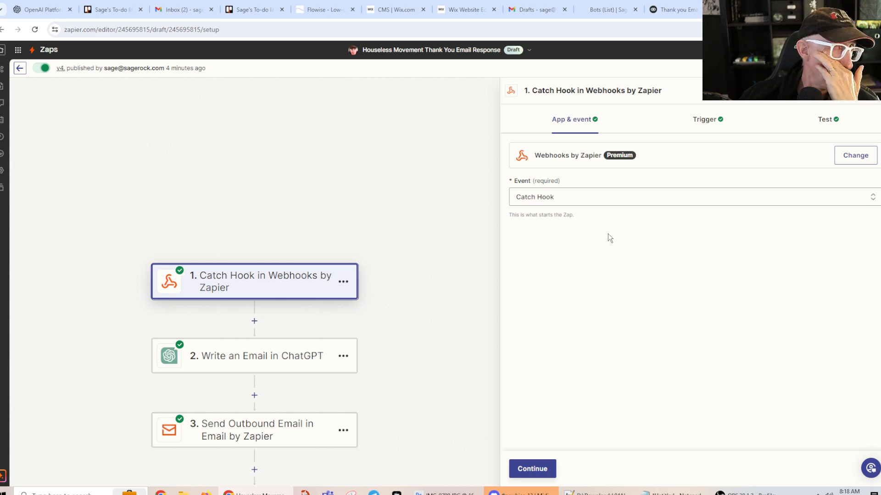
Step: Advance the Catch Hook trigger to its Test tab showing caught donor records, then return to Voiceflow
left_click(531, 468)
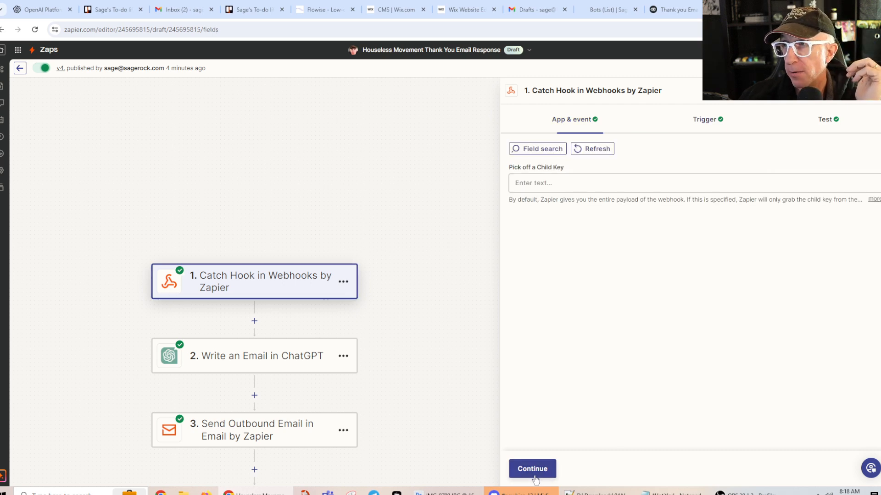
left_click(531, 469)
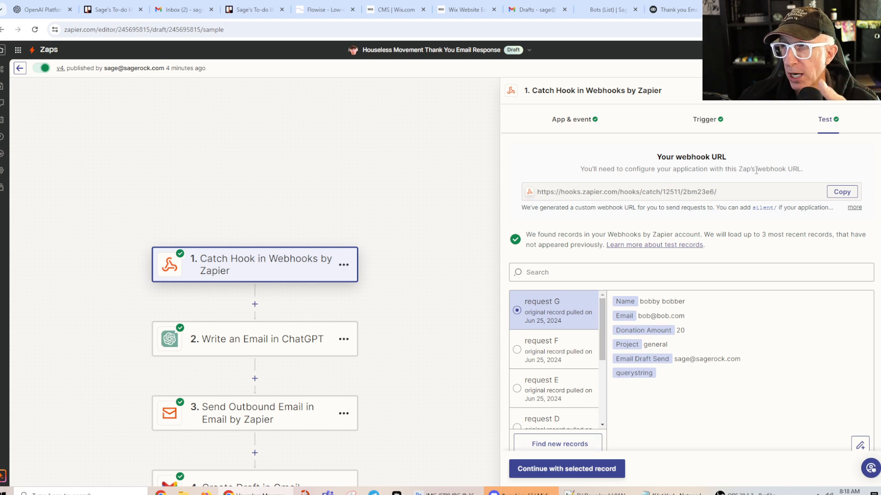
left_click(672, 10)
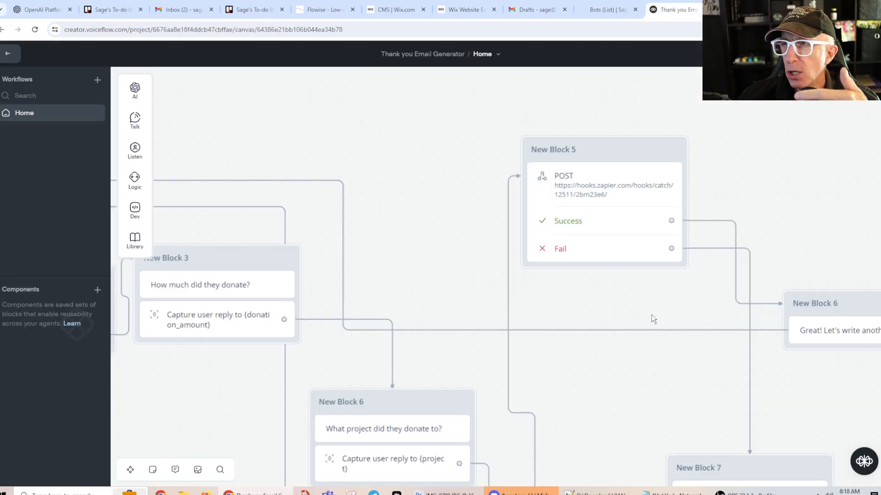
Step: View the POST block's Form Data body with name, email, donation, project and email-draft-send fields
left_click(604, 185)
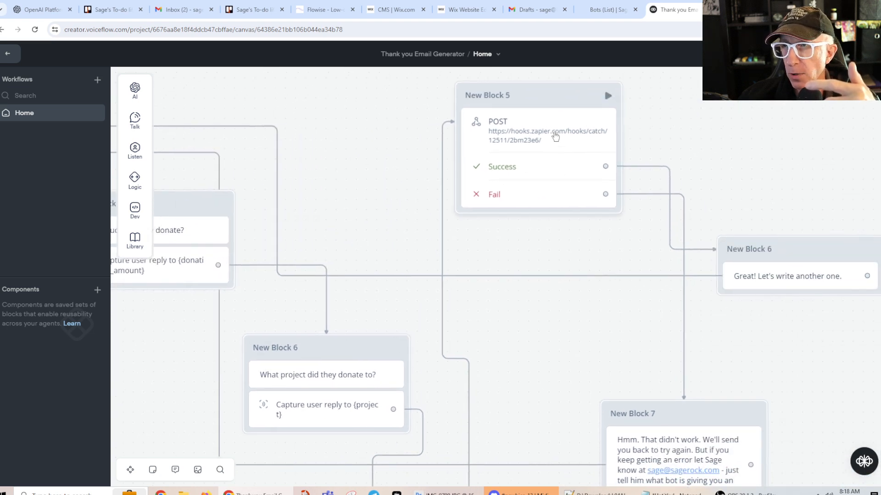
left_click(539, 130)
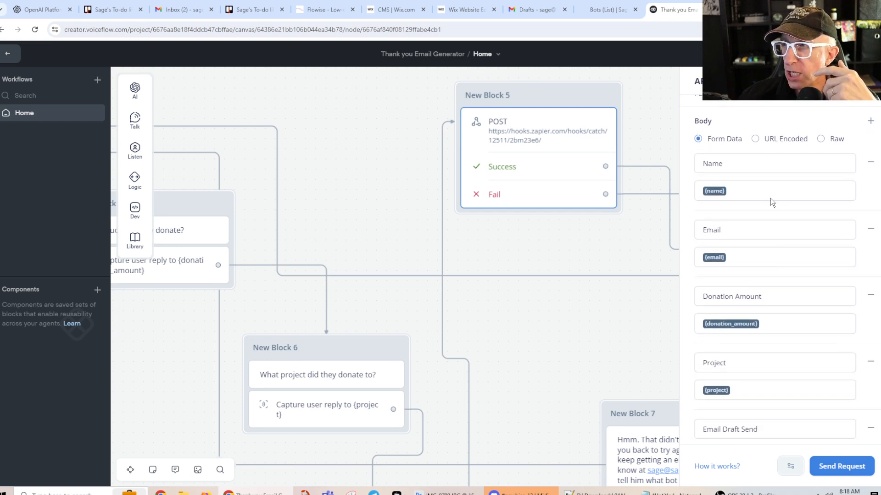
mouse_move(755, 272)
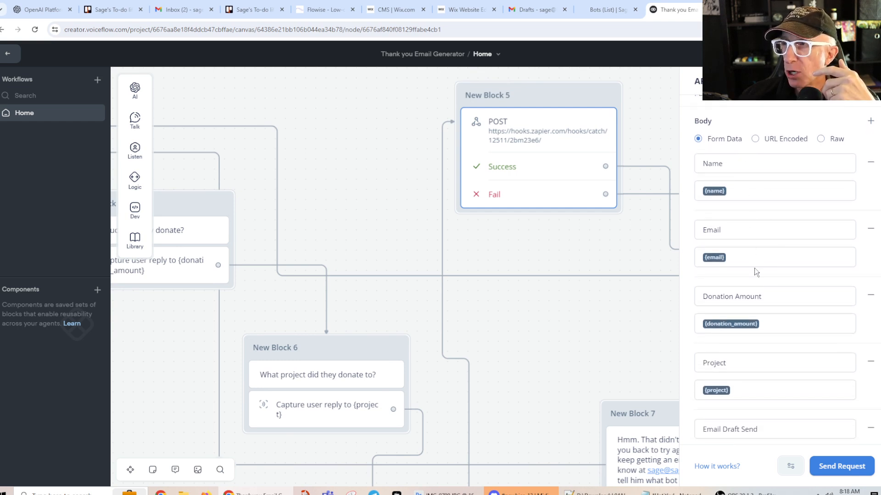
scroll("down", 3)
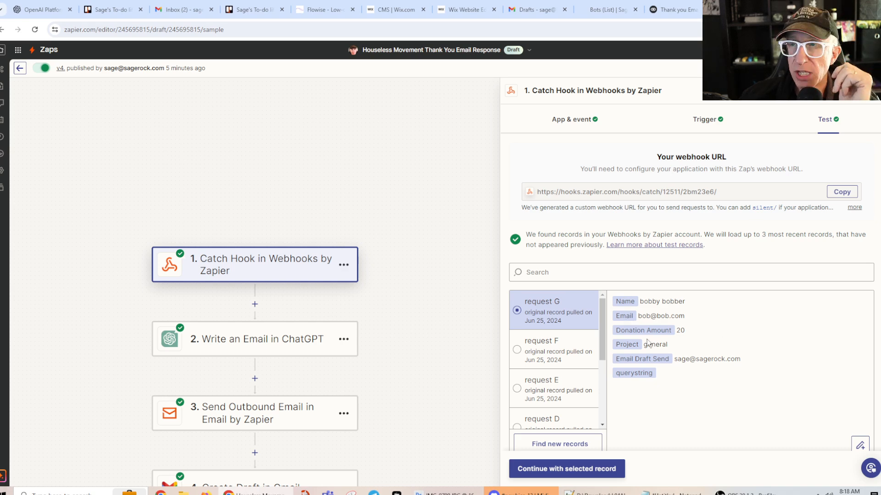
mouse_move(654, 341)
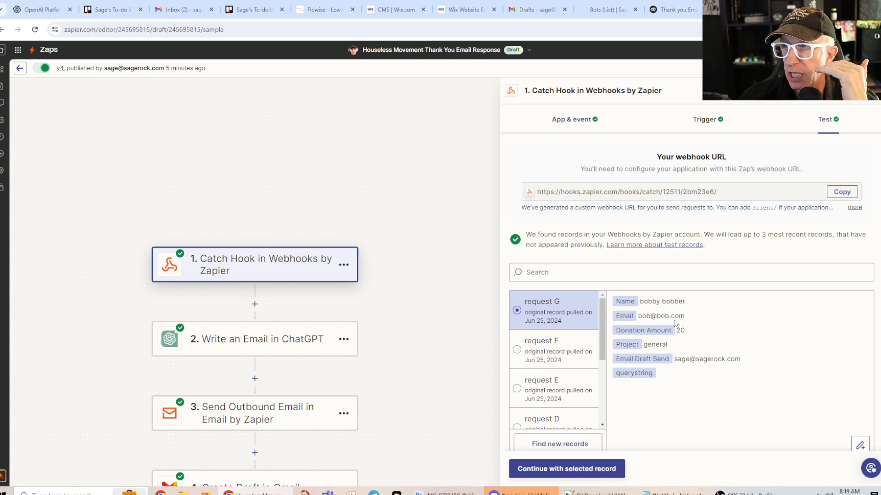
mouse_move(692, 344)
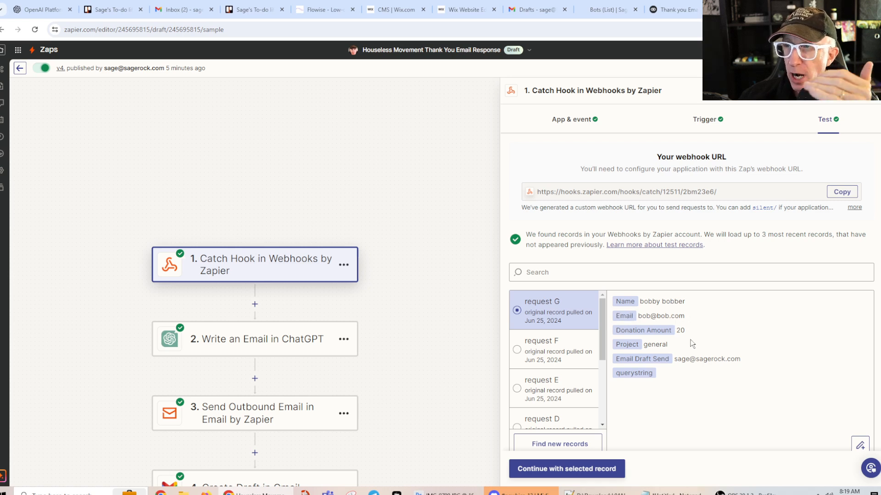
mouse_move(622, 354)
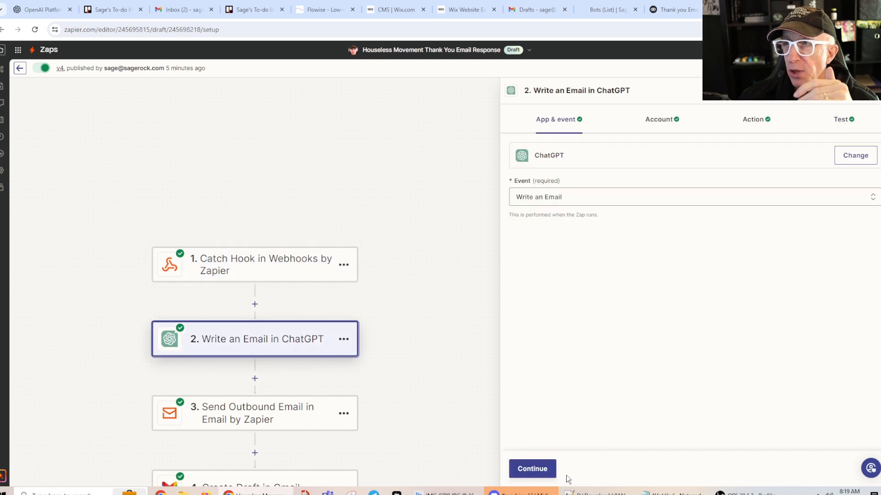
mouse_move(425, 332)
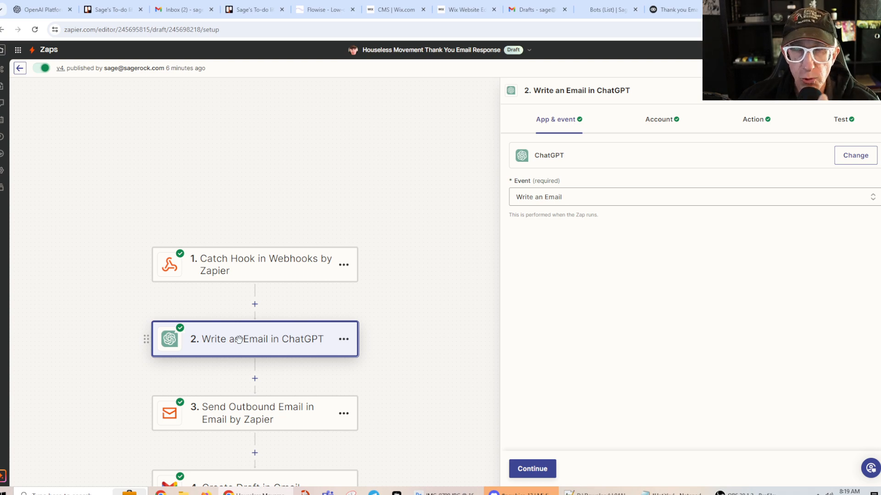
Step: Confirm the connected ChatGPT account on step 2 and continue to its Action fields
left_click(608, 197)
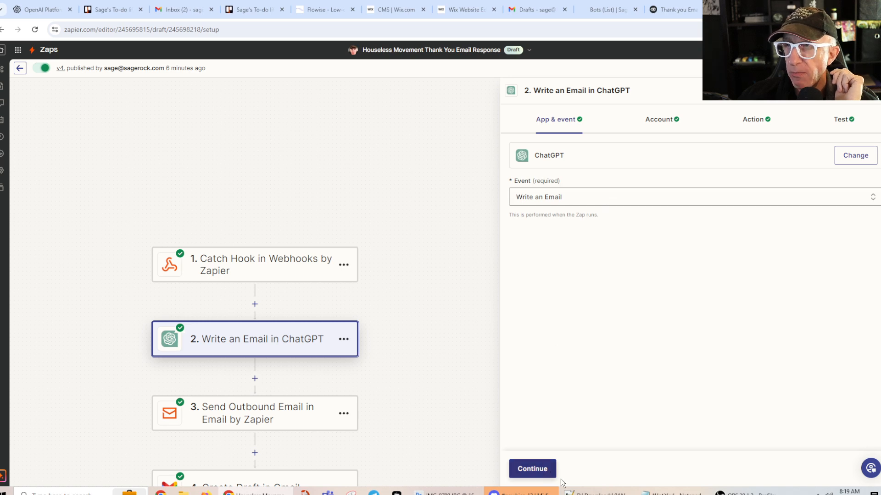
left_click(685, 196)
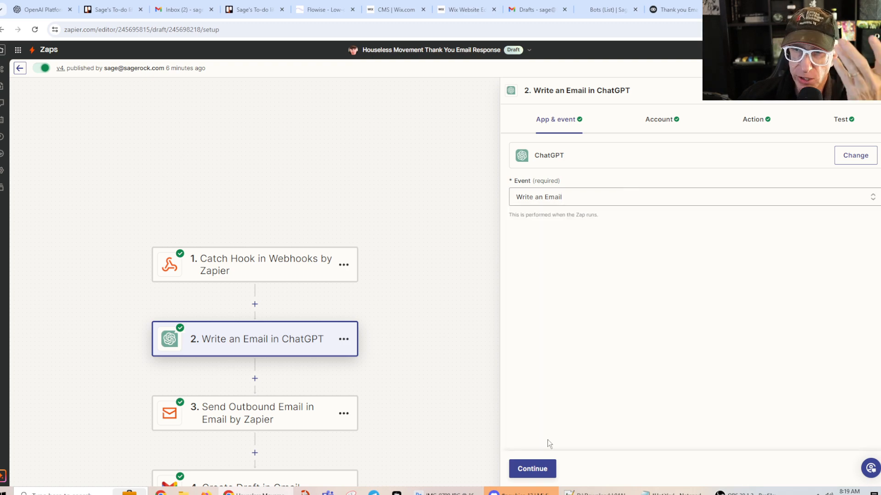
left_click(531, 469)
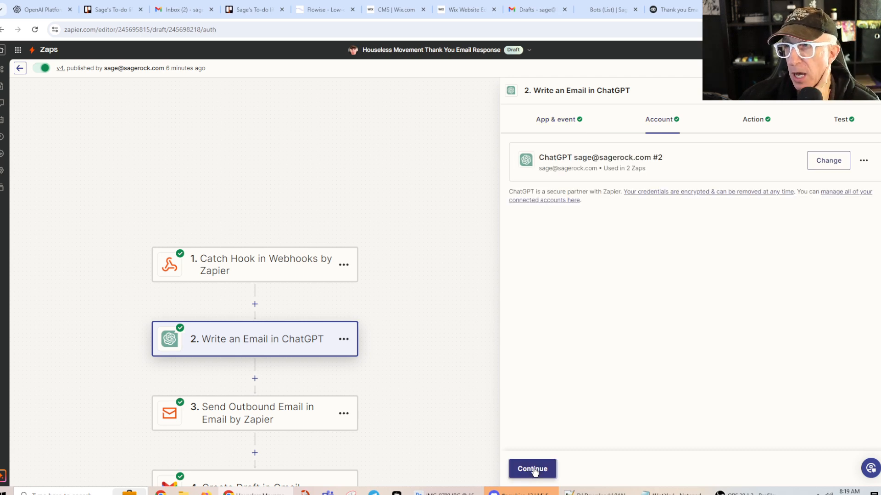
left_click(531, 468)
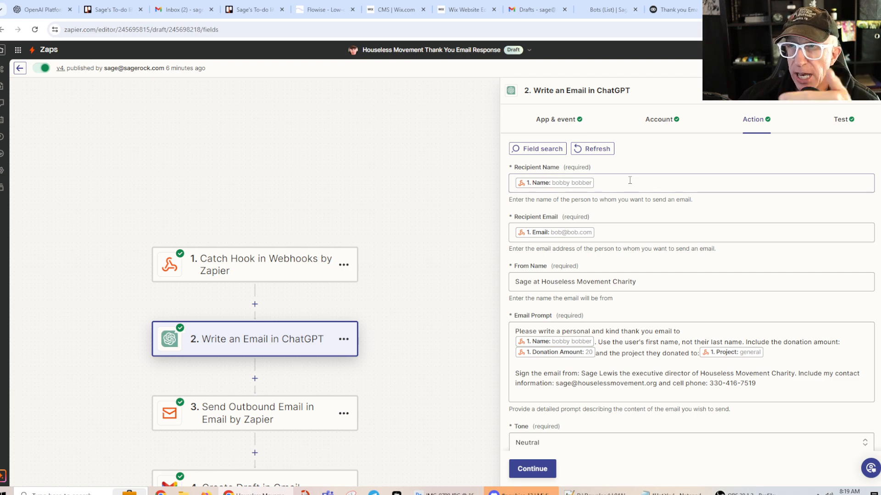
left_click(618, 183)
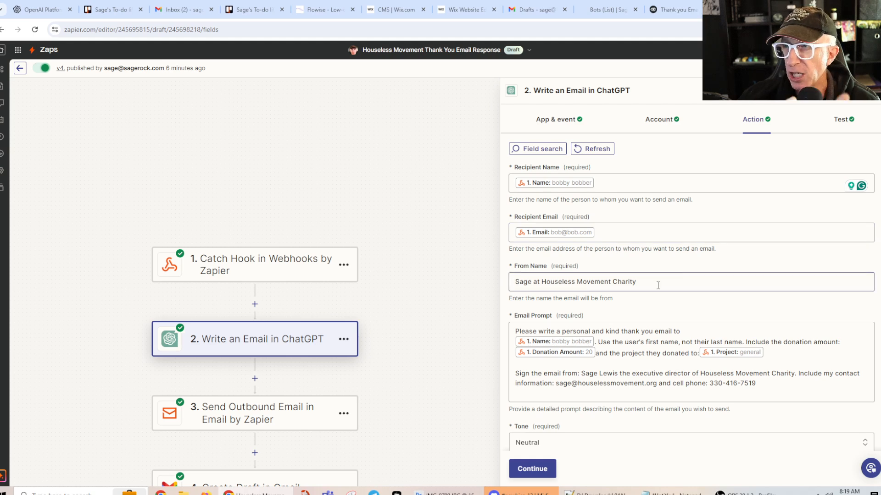
scroll("down", 3)
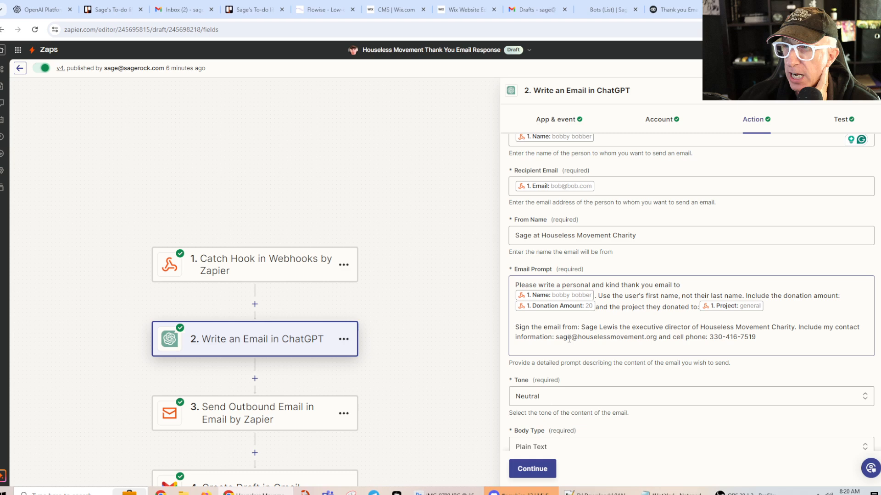
scroll("down", 3)
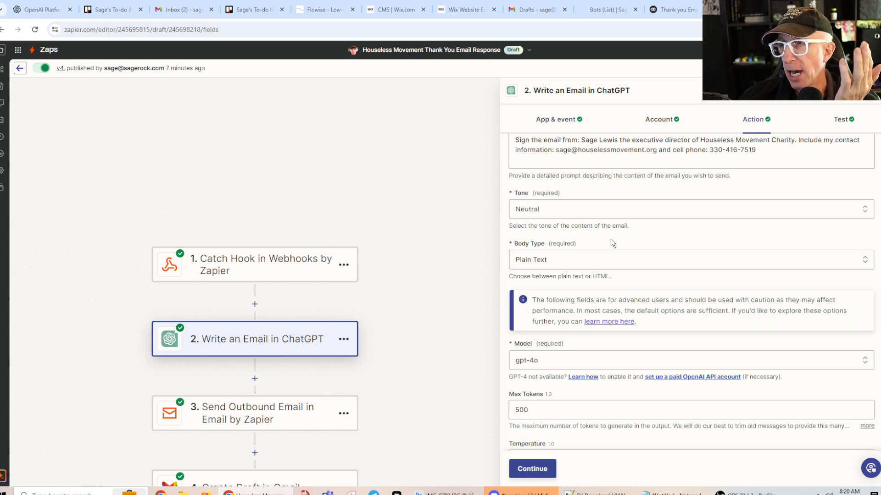
Step: Review Model, Max Tokens, Temperature 0.7 and Top P 0.7 with its full explanation, then submit the settings
scroll("down", 3)
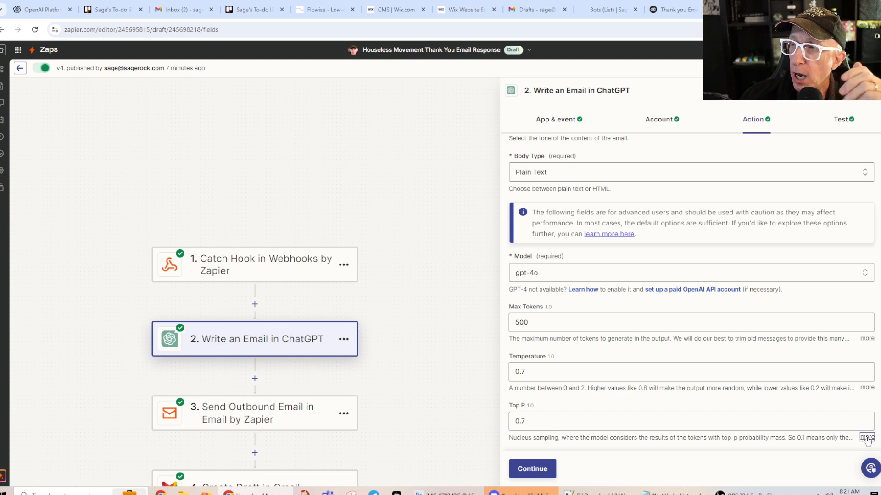
left_click(867, 437)
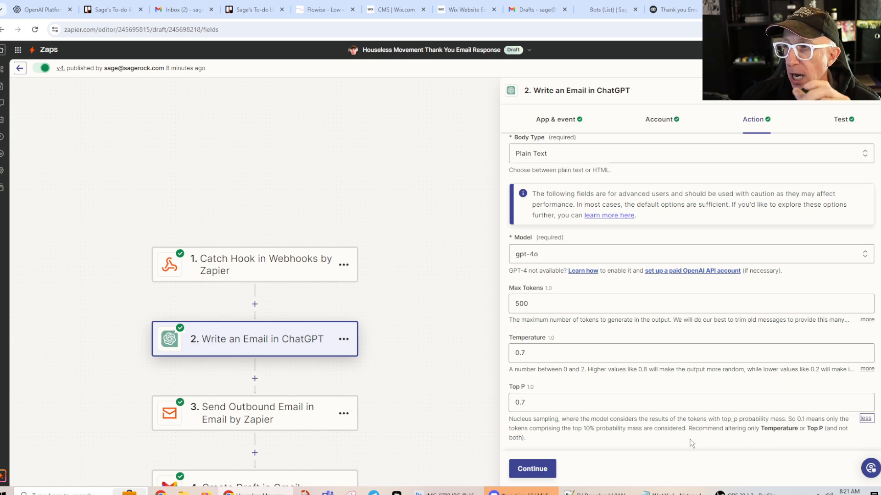
mouse_move(590, 443)
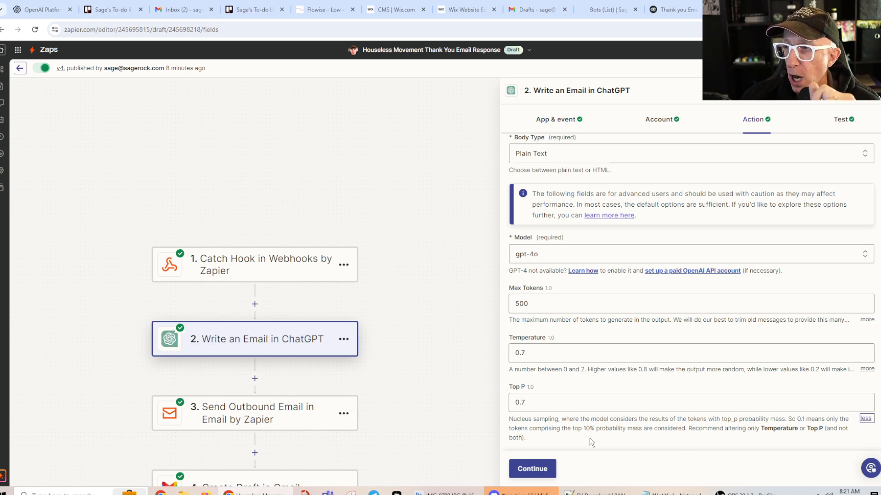
mouse_move(544, 439)
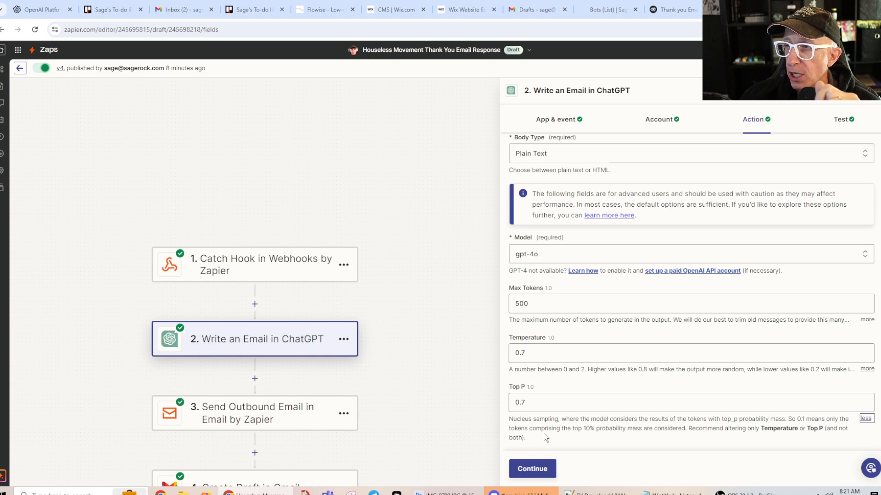
mouse_move(612, 437)
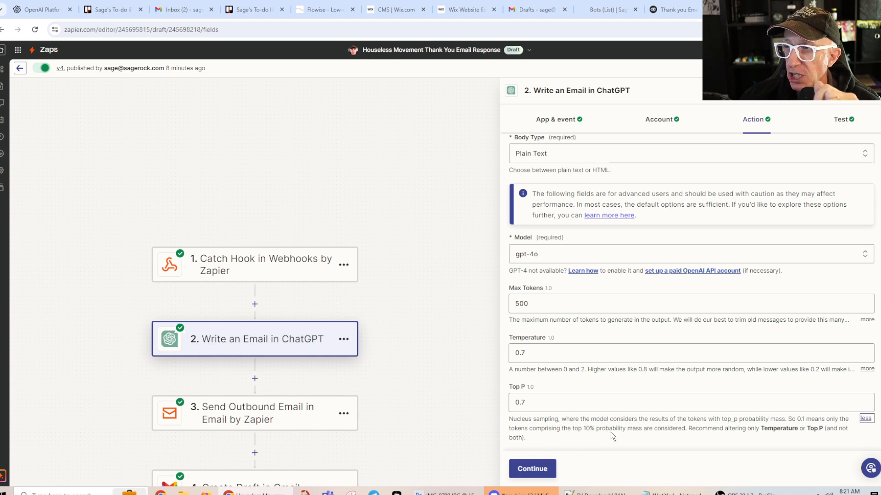
mouse_move(660, 437)
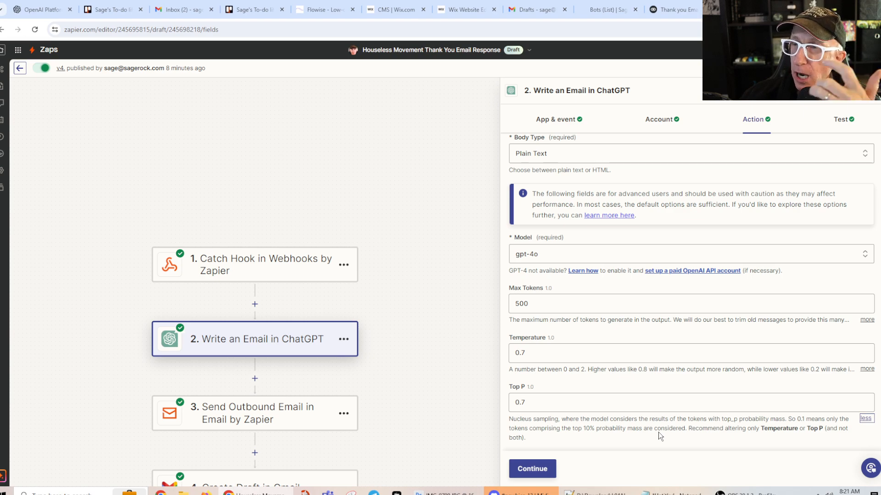
mouse_move(729, 383)
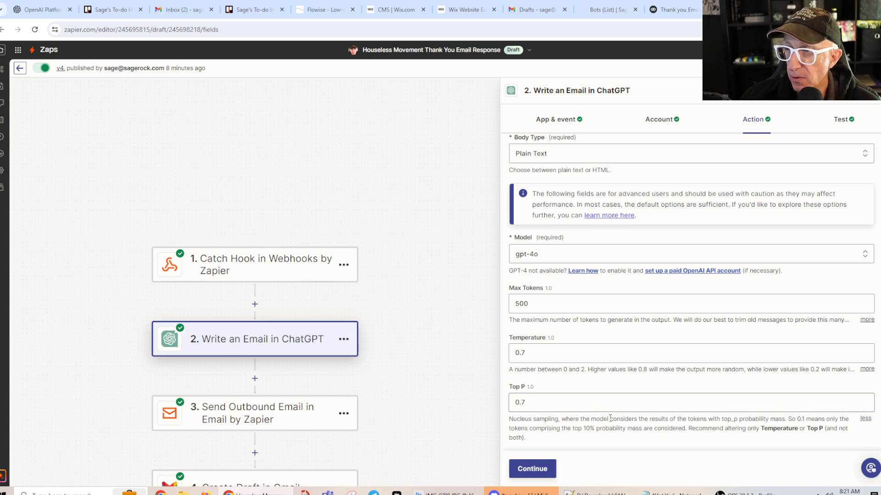
left_click(531, 469)
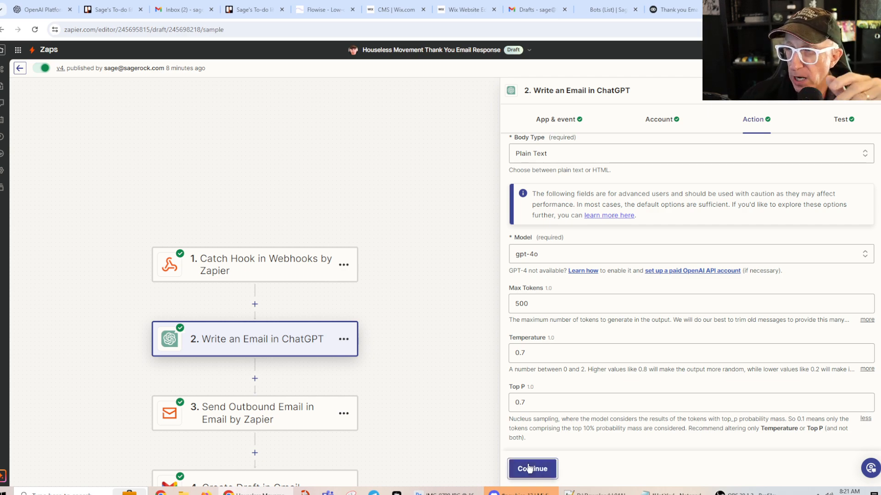
Step: View the ChatGPT test's generated email, then show step 3 Send Outbound Email's recipient, subject and body fields
left_click(531, 469)
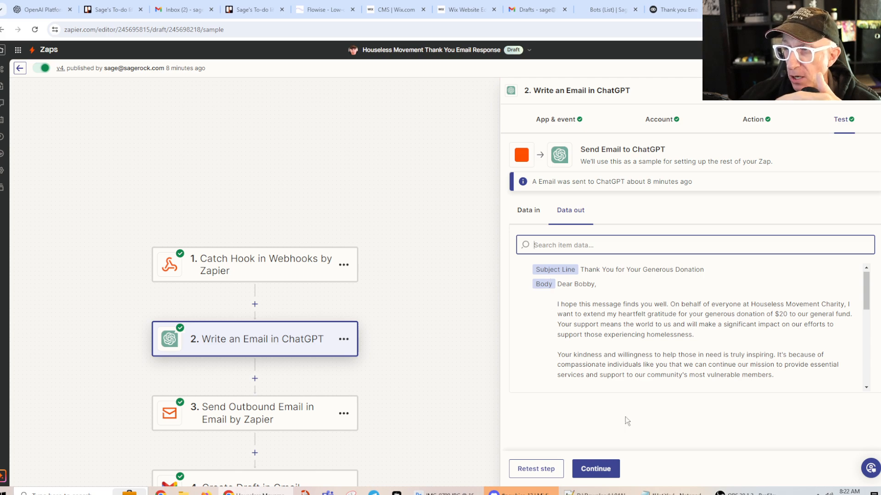
left_click(254, 413)
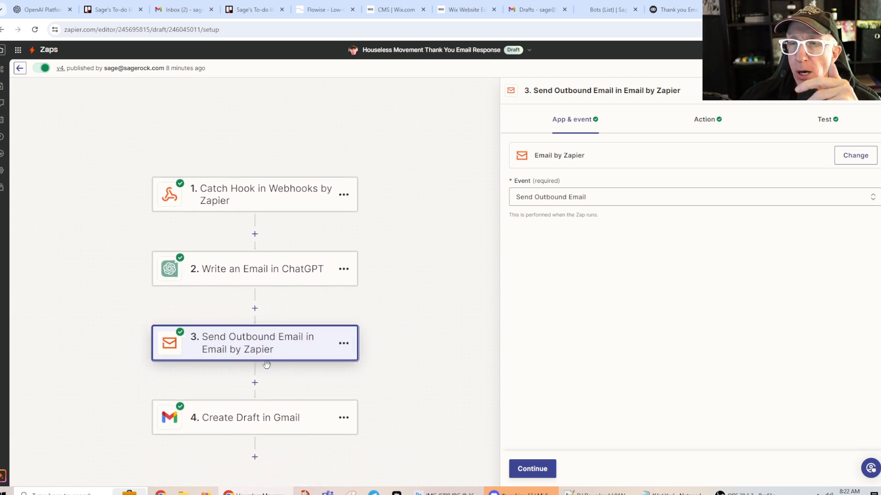
left_click(706, 119)
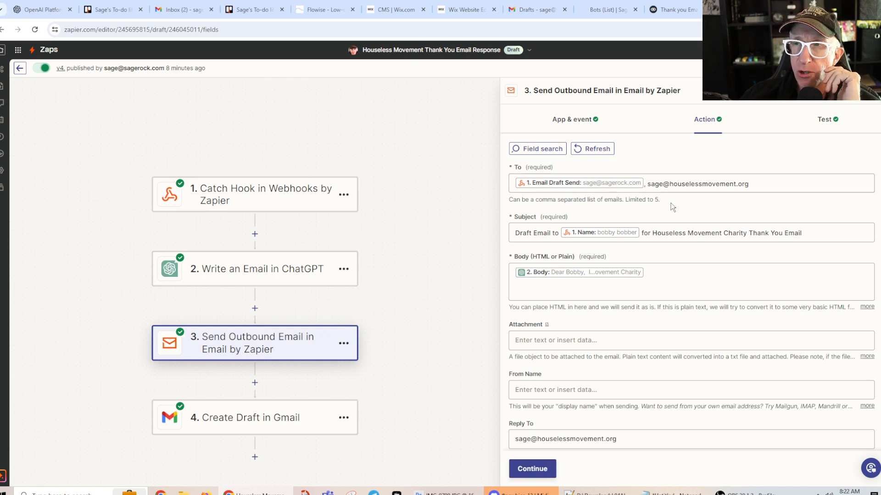
mouse_move(665, 219)
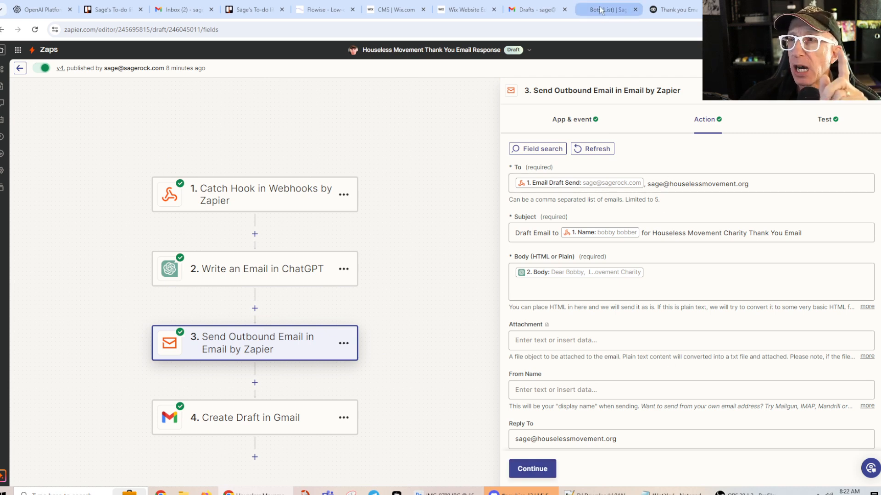
Step: Switch to the Sage Conversations site and view its Plans & Pricing page
left_click(603, 9)
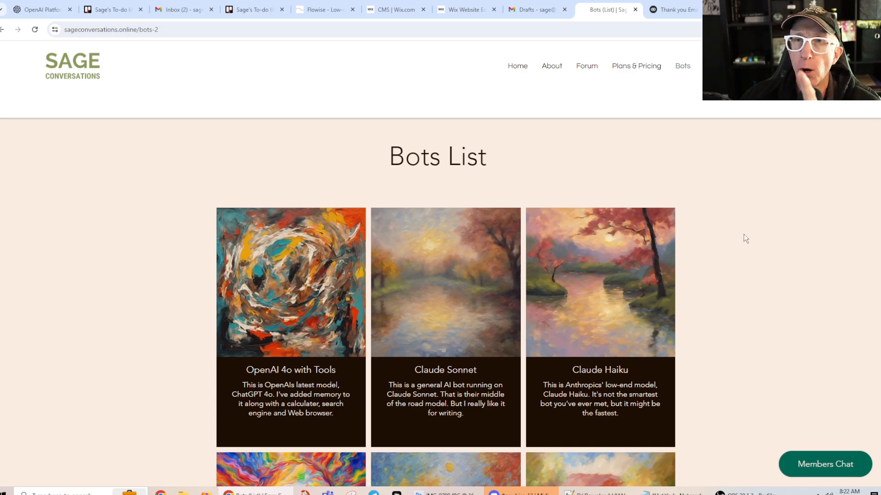
scroll("down", 3)
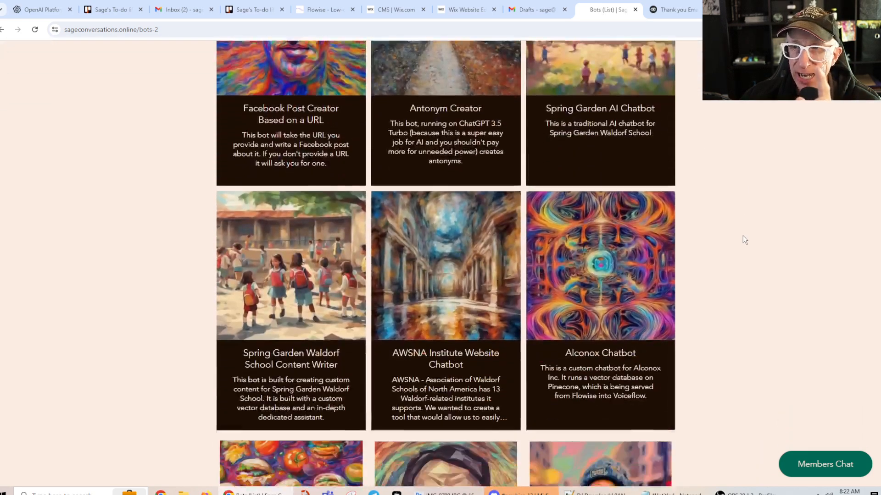
scroll("down", 3)
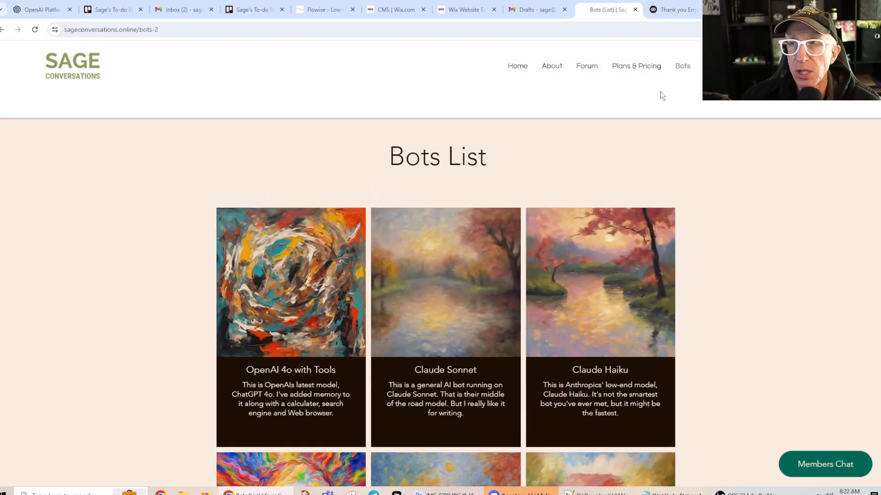
mouse_move(637, 66)
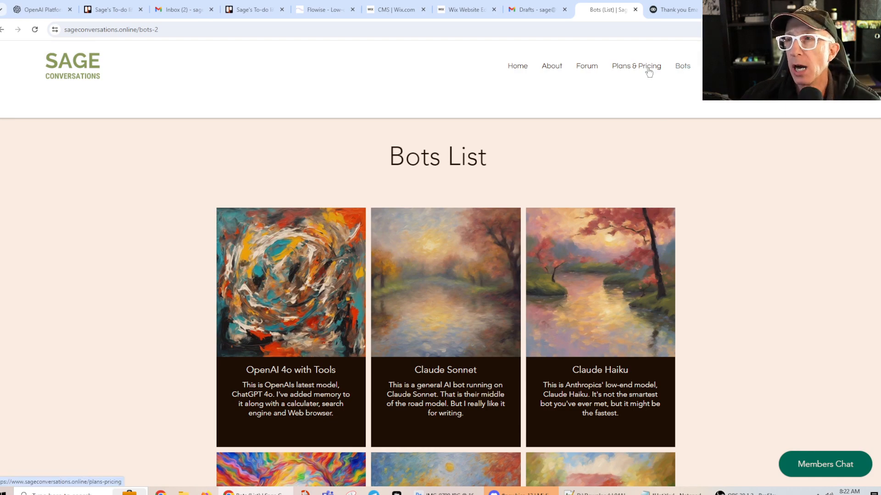
left_click(636, 66)
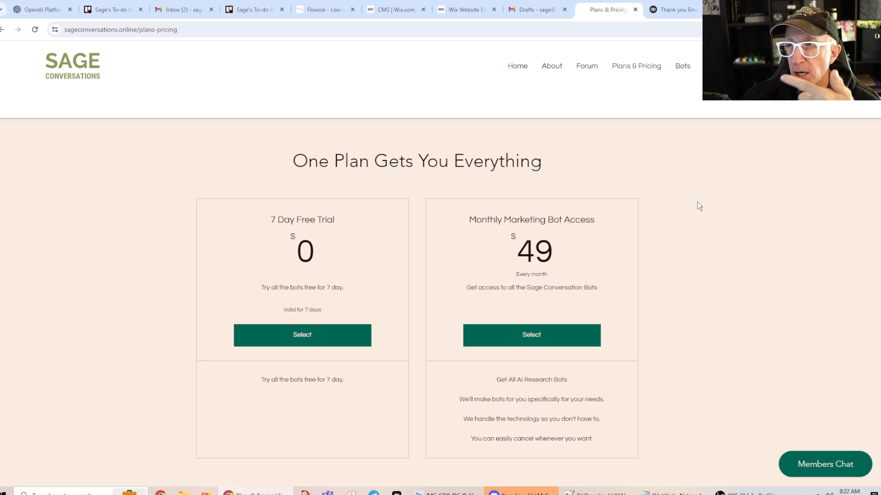
mouse_move(680, 98)
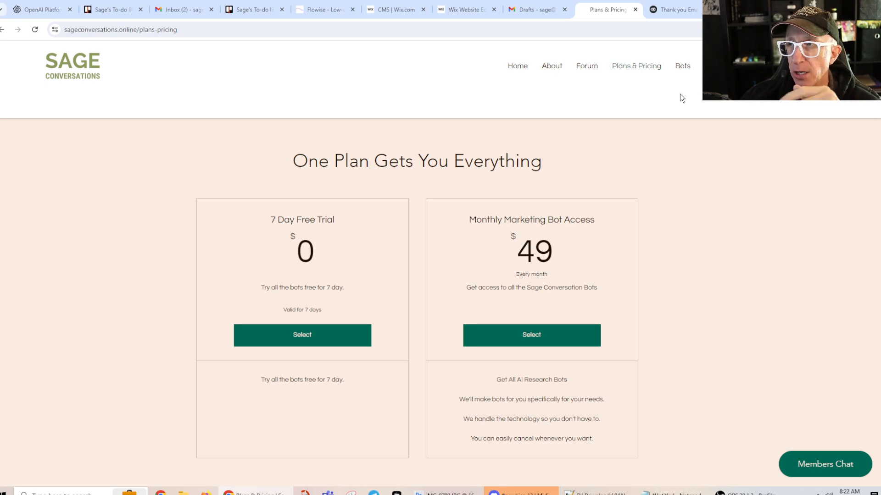
Step: Return to the Bots List and scroll to the Houseless Movement Thank You Email Creator bot
left_click(681, 66)
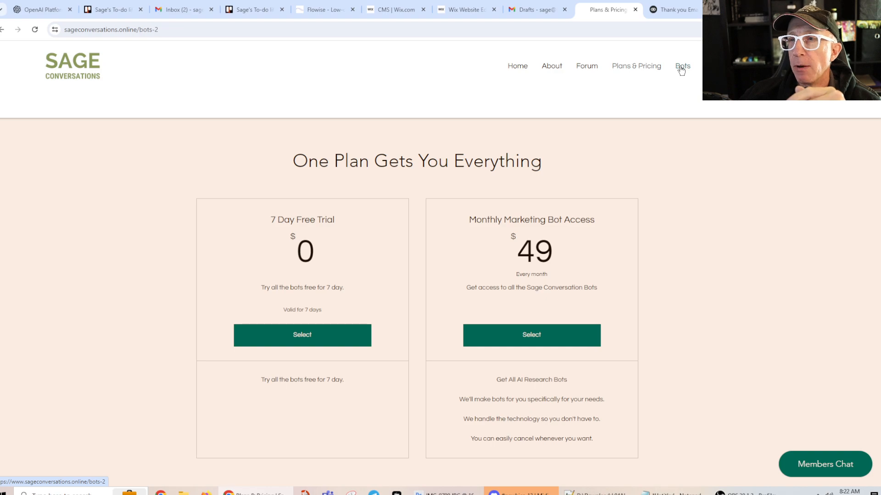
left_click(683, 66)
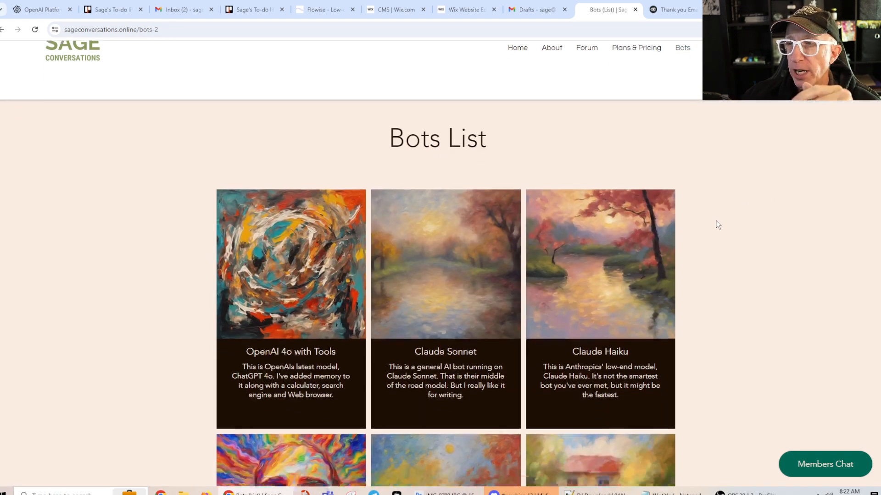
scroll("down", 3)
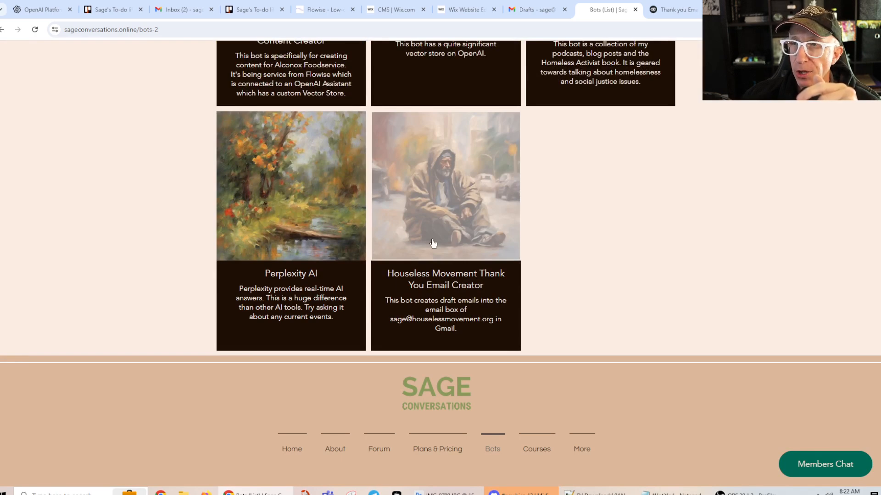
mouse_move(457, 291)
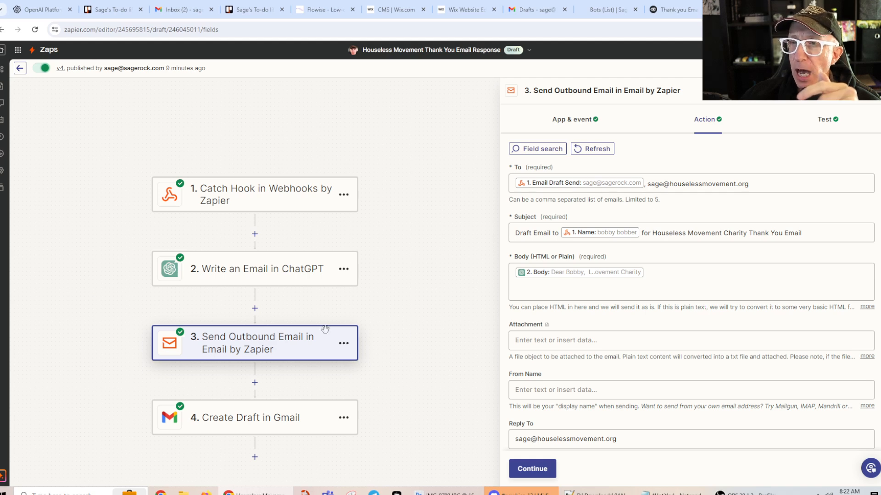
mouse_move(403, 312)
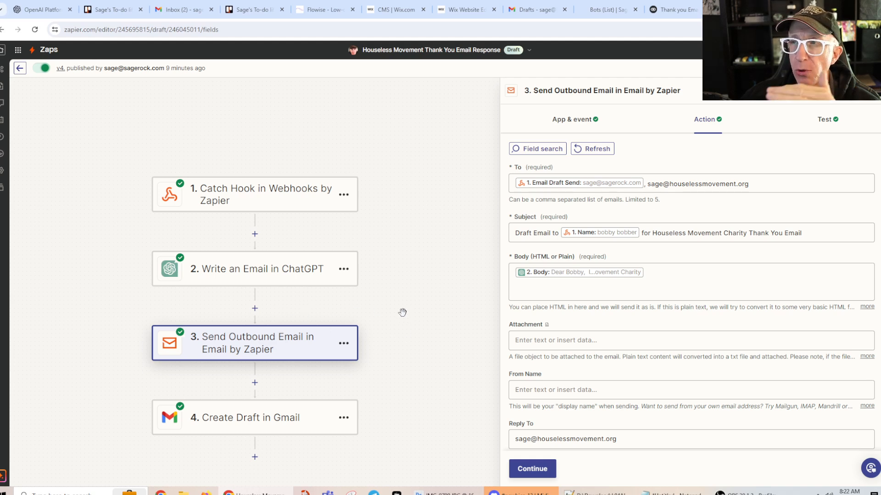
mouse_move(399, 312)
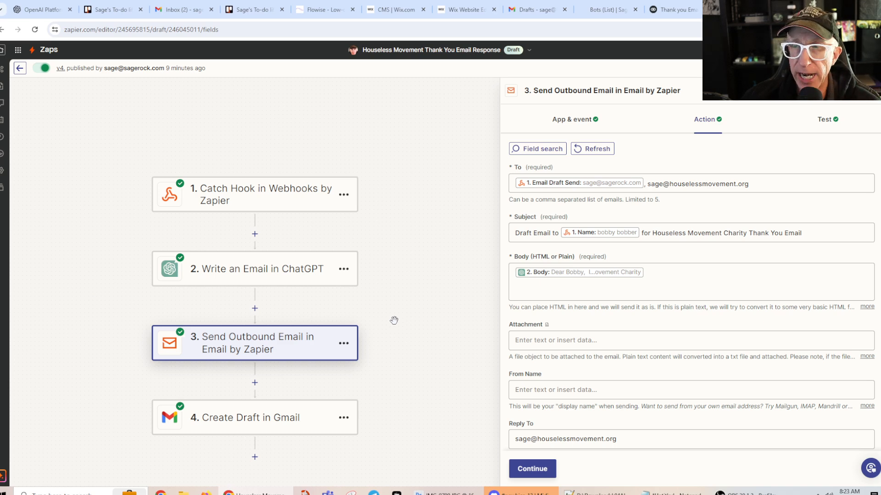
mouse_move(390, 349)
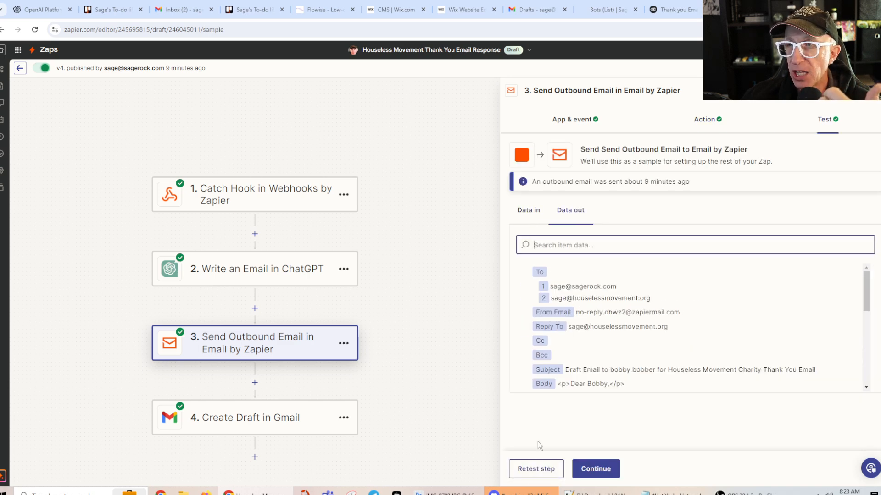
Step: Select step 4 Create Draft in Gmail and check its App & event and connected account
left_click(254, 417)
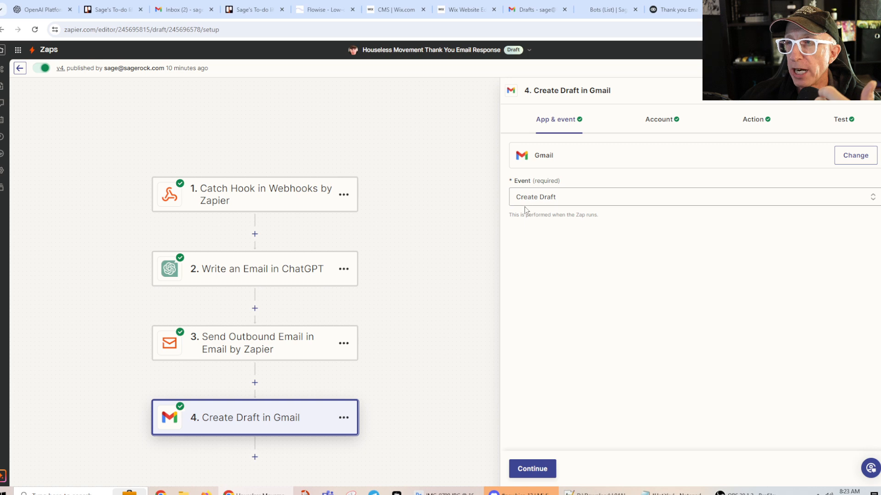
mouse_move(534, 487)
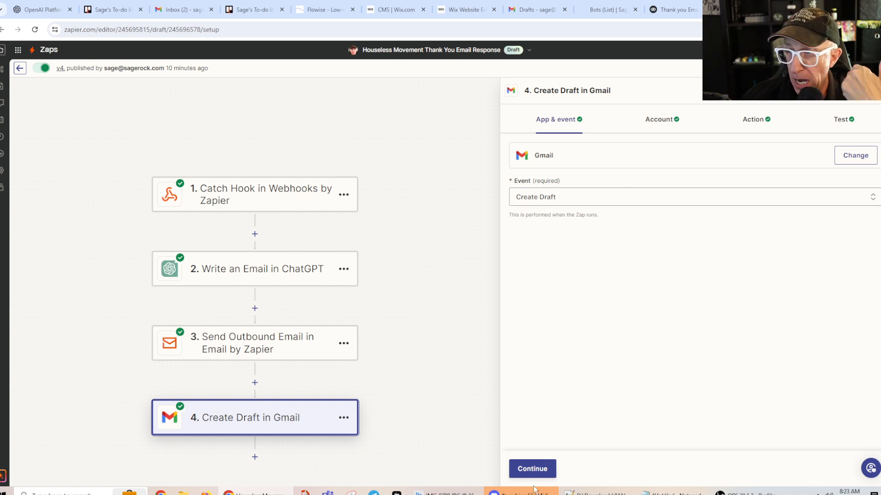
left_click(662, 119)
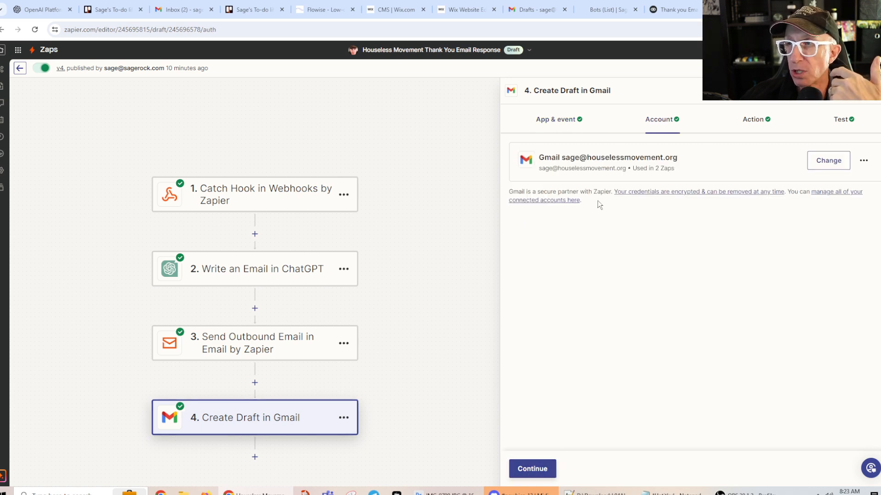
mouse_move(669, 197)
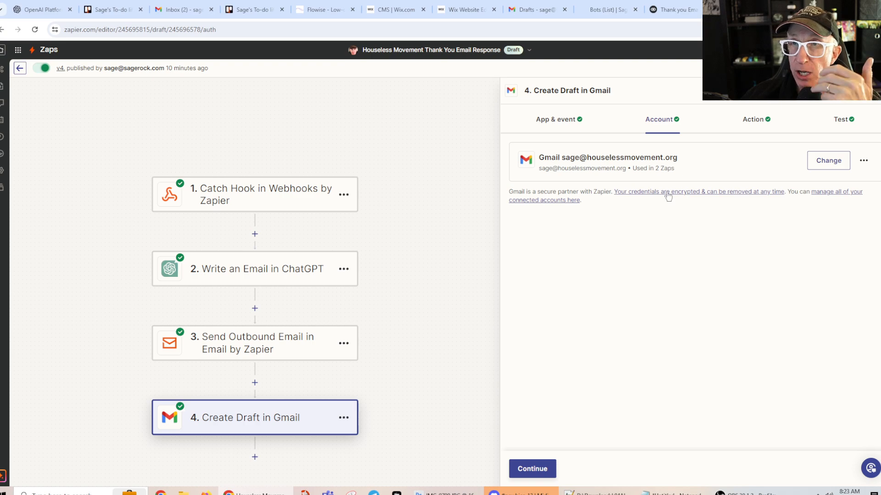
left_click(182, 9)
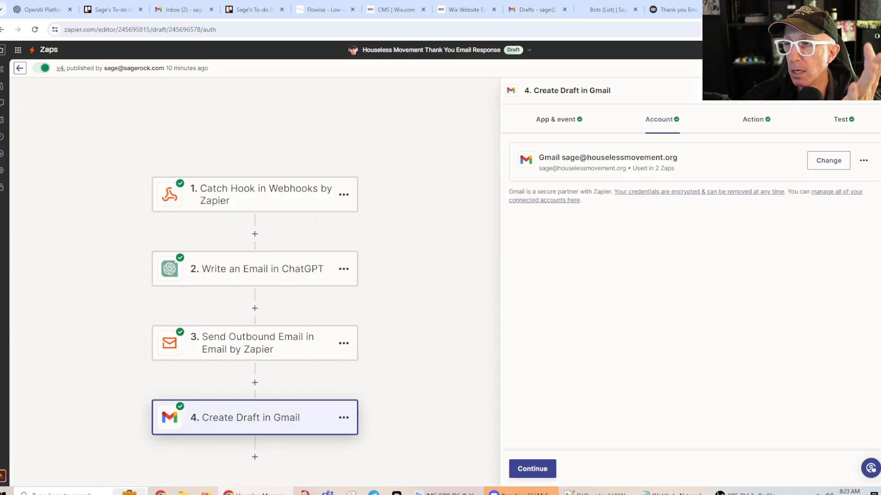
Step: Continue to the Gmail draft's Action fields with subject, recipient, sender name and ChatGPT-written body
left_click(531, 469)
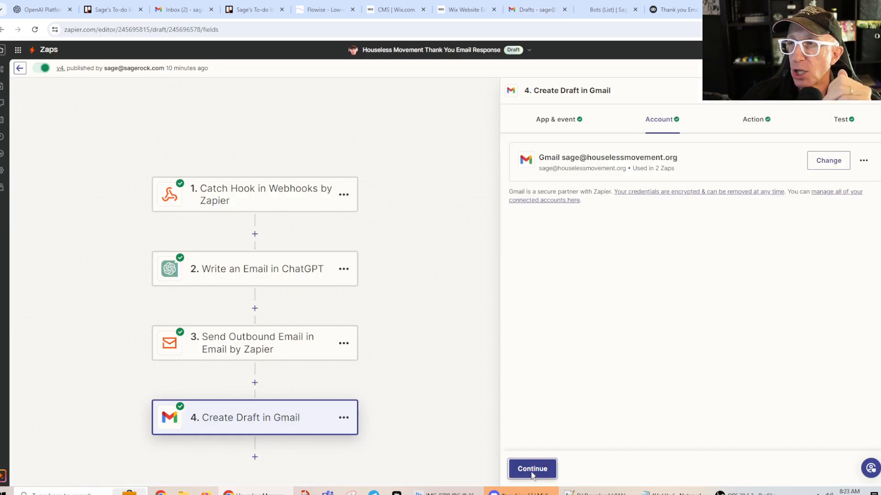
left_click(531, 469)
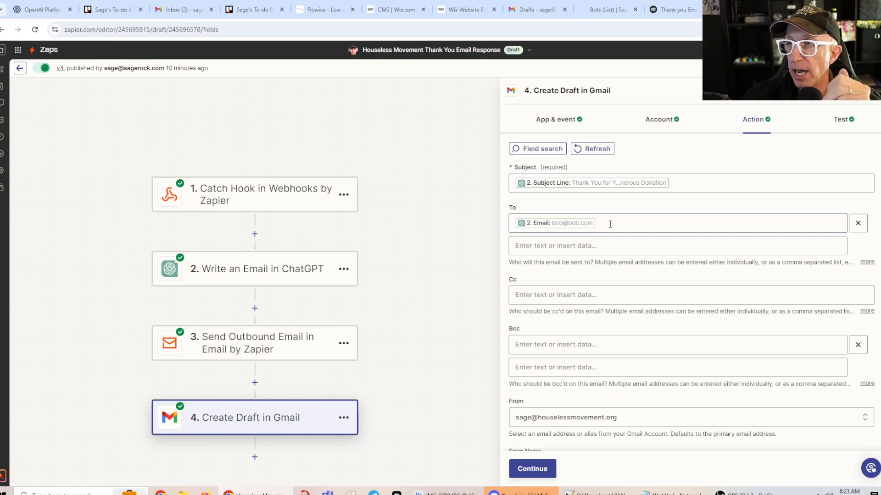
scroll("down", 3)
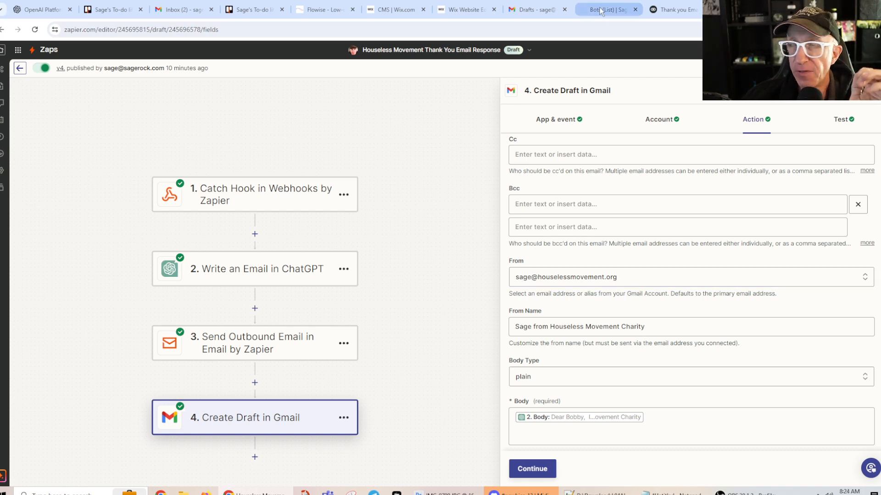
Step: Start a fresh chat with the Houseless Movement Thank You Email Creator bot on the Bots page
left_click(606, 10)
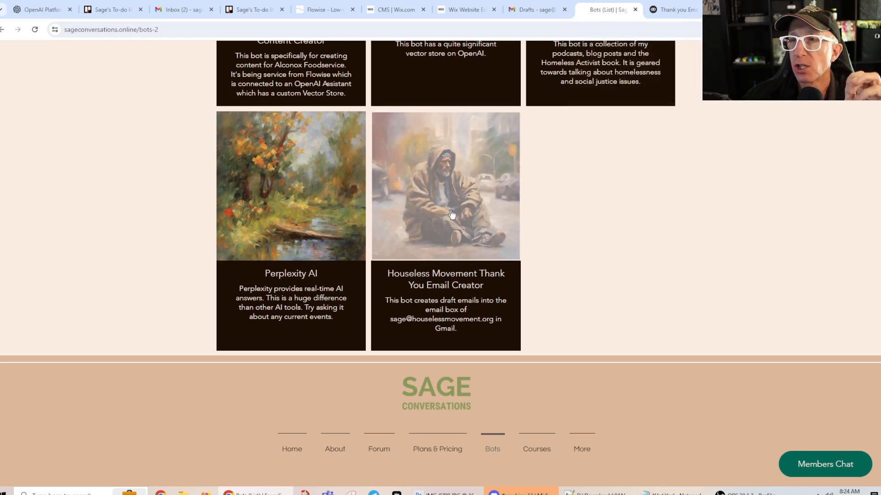
left_click(445, 185)
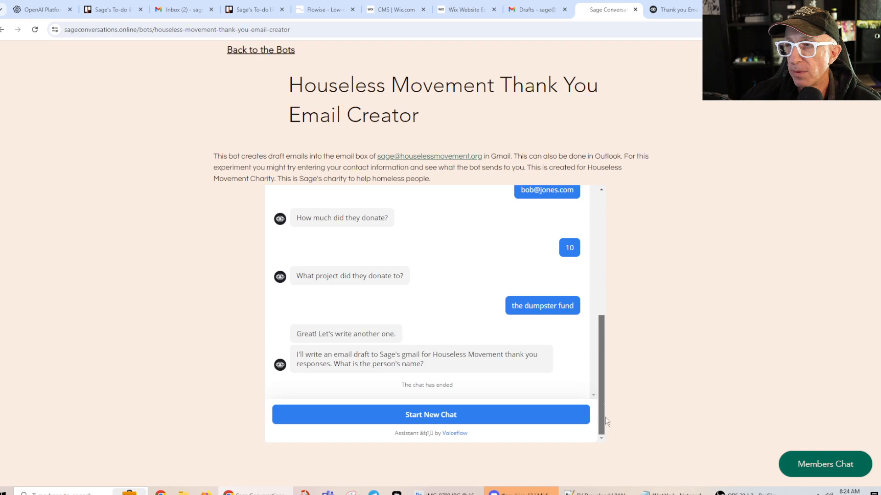
left_click(430, 415)
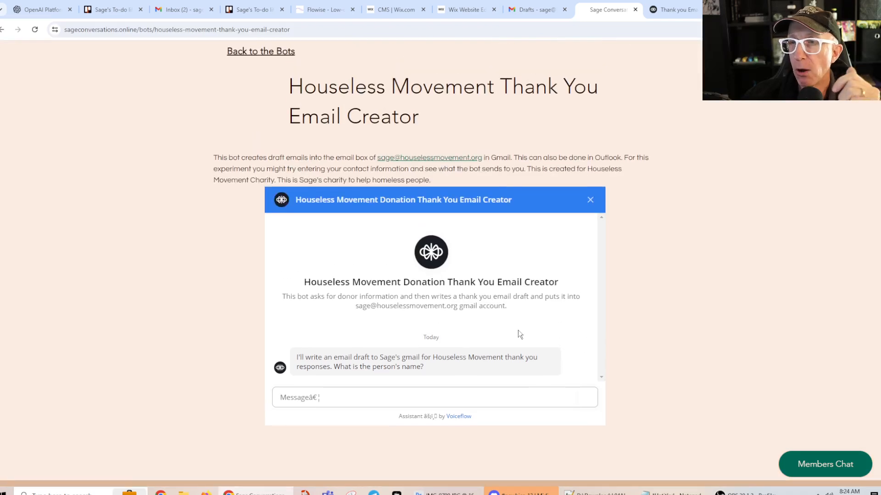
mouse_move(682, 328)
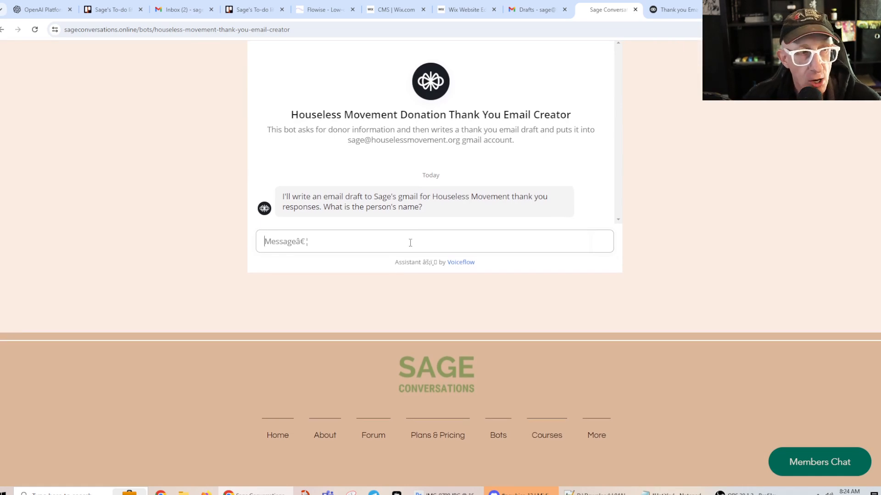
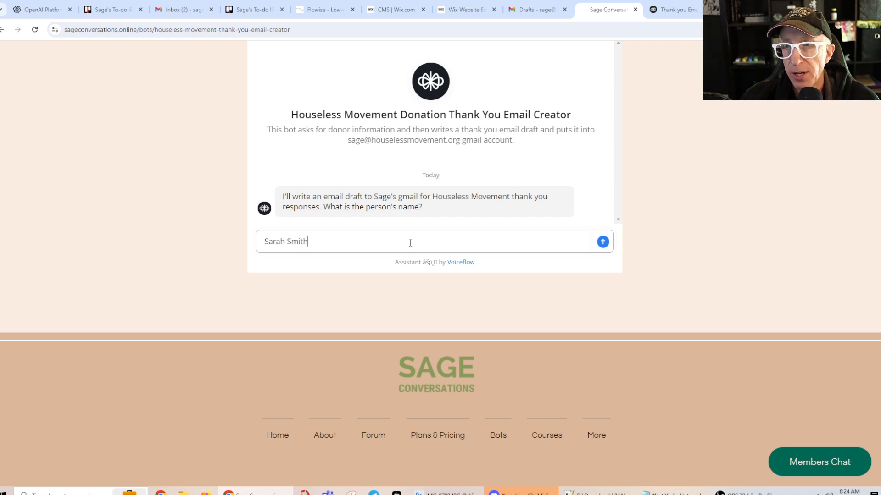
Step: Answer the bot with donor name 'Sara' and email 'sarah'
left_click(602, 241)
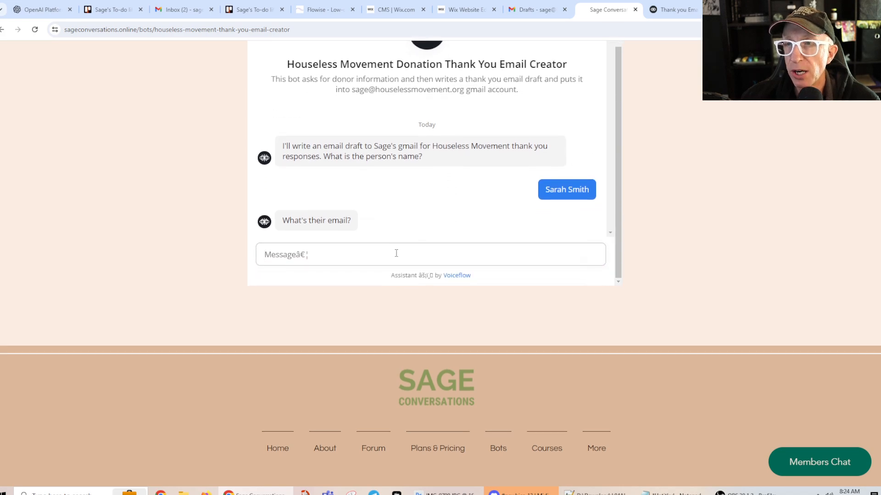
type("sarah")
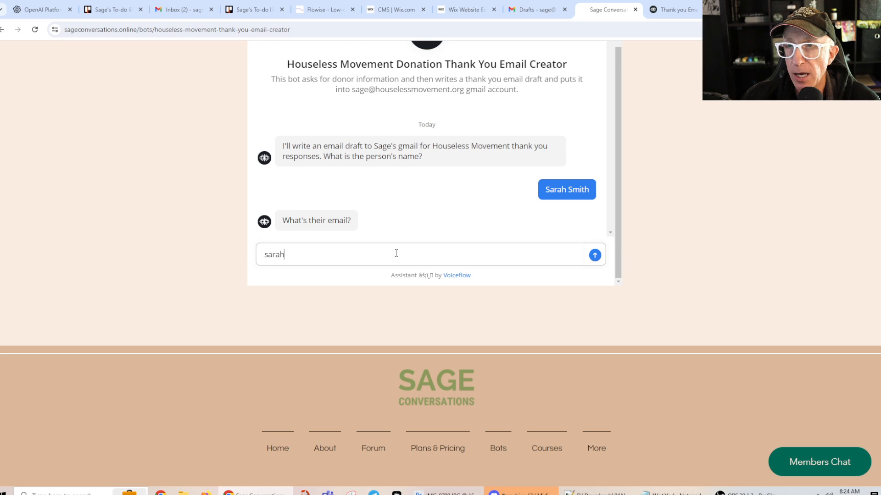
left_click(595, 255)
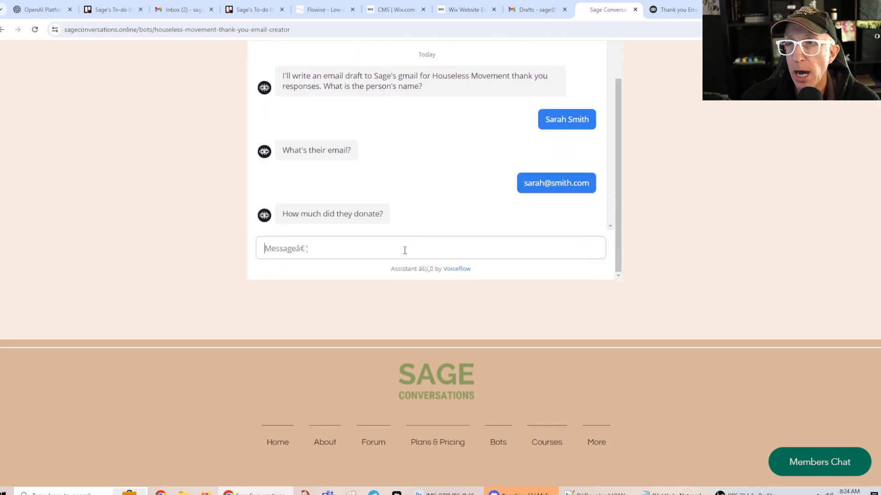
Step: Enter a donation amount of 40, then go back to the Zap editor
type("4")
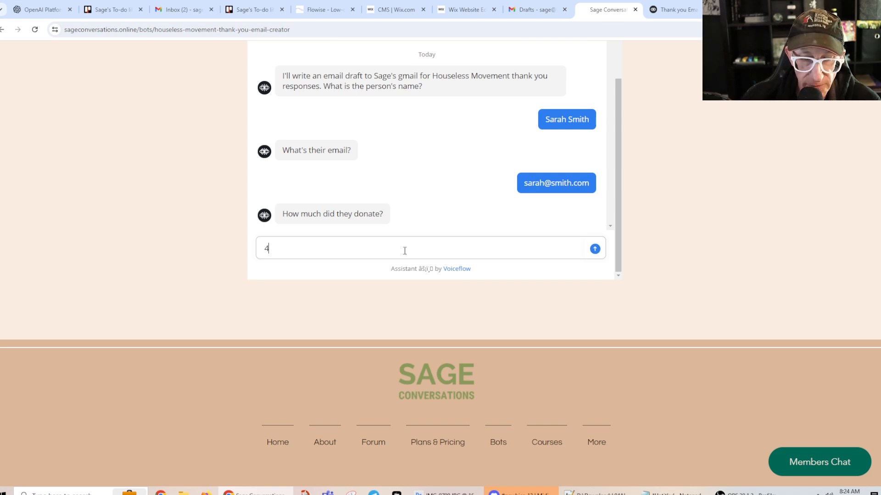
type("0")
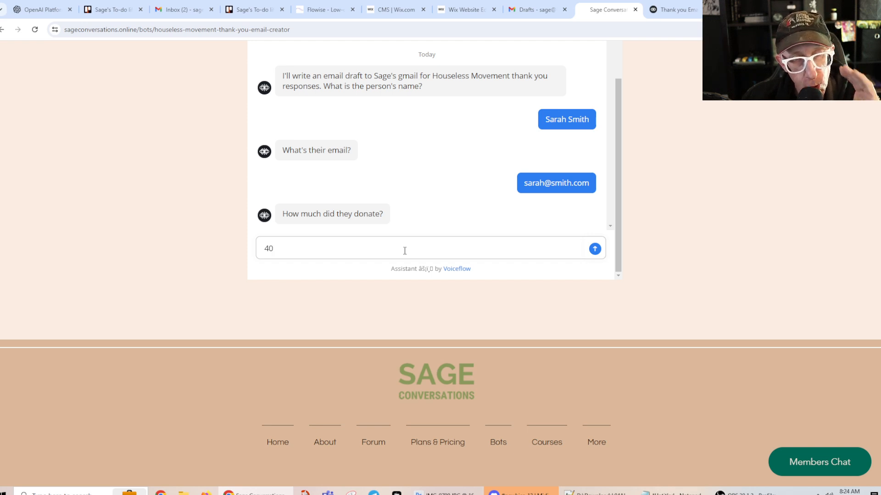
left_click(275, 249)
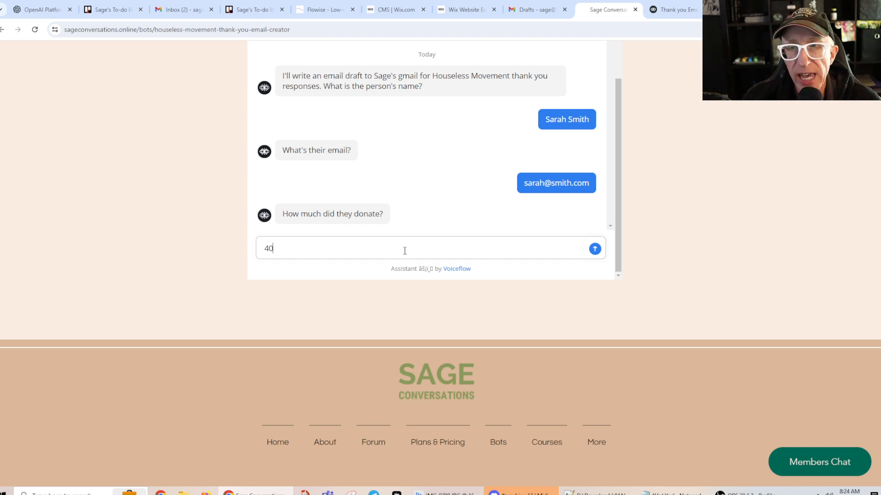
left_click(593, 249)
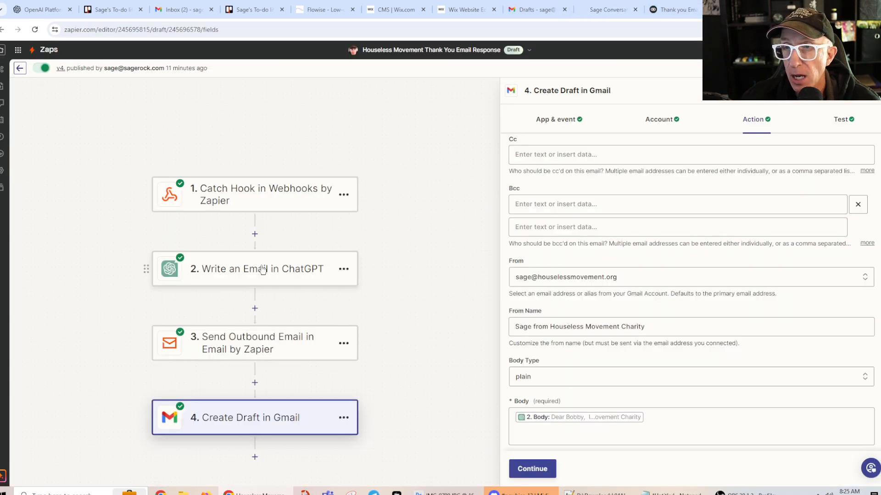
Step: Show the API block 'New Block 5' with its Zapier webhook POST URL and body variables
left_click(254, 269)
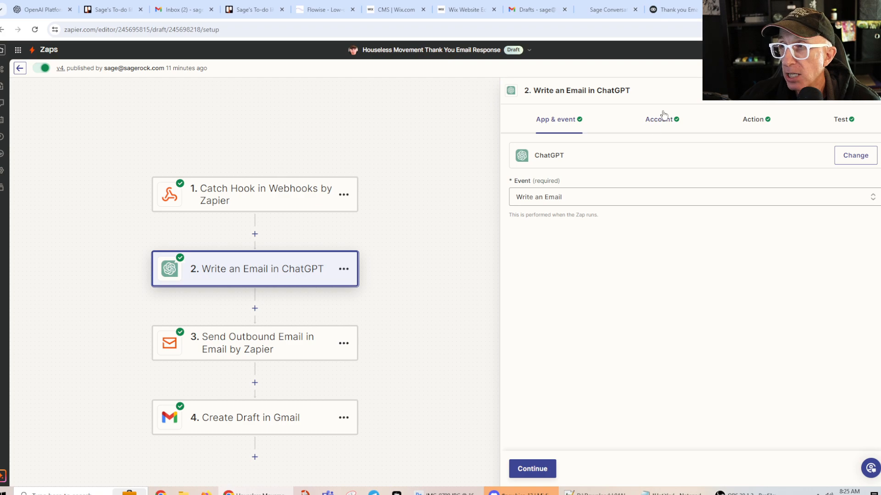
left_click(755, 119)
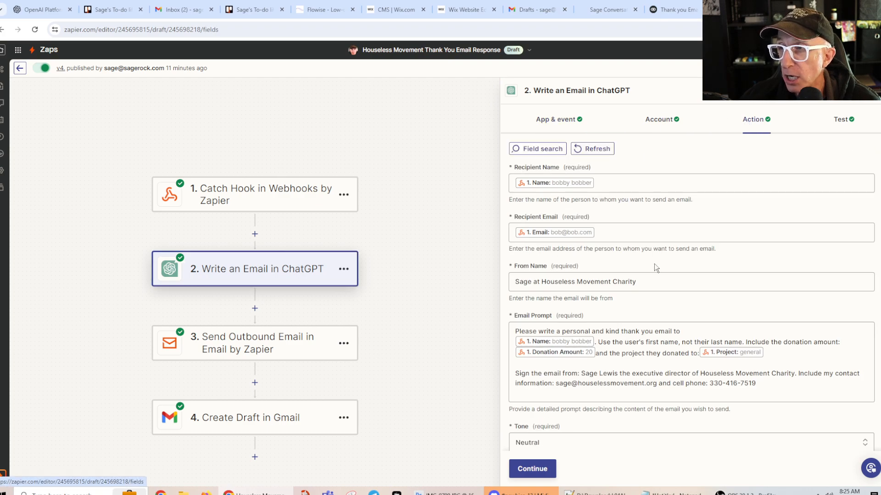
scroll("down", 3)
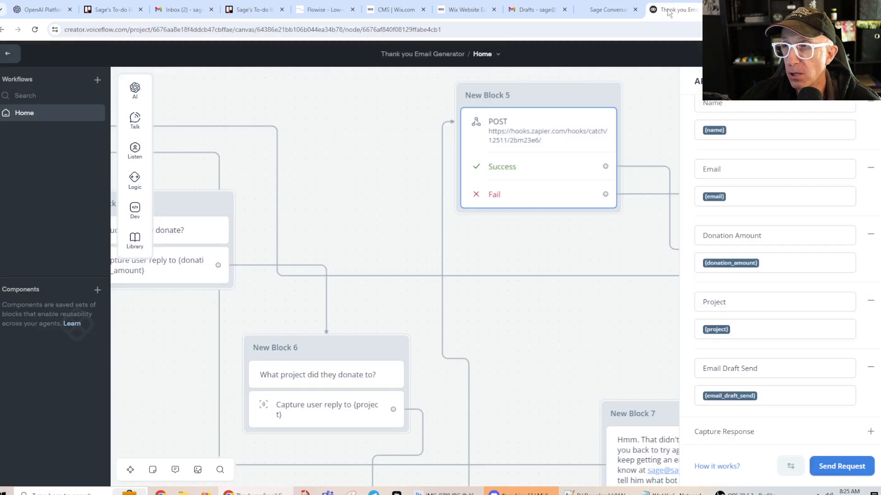
Step: Answer the bot's project question with 'the dumpster fund' in the chat widget
left_click(608, 9)
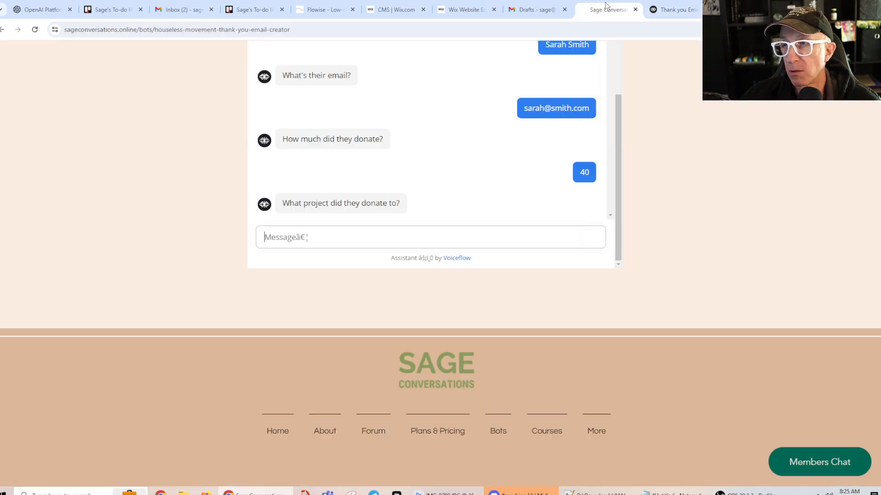
mouse_move(413, 241)
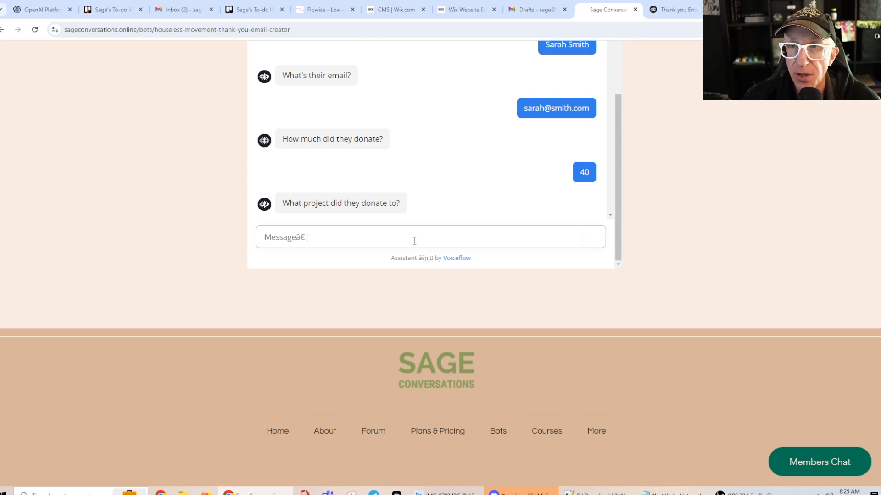
type("the dumjp")
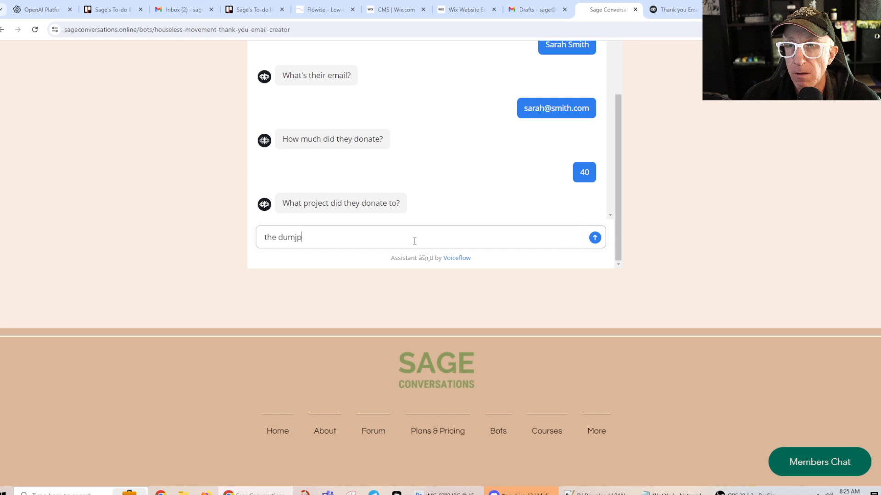
left_click(593, 237)
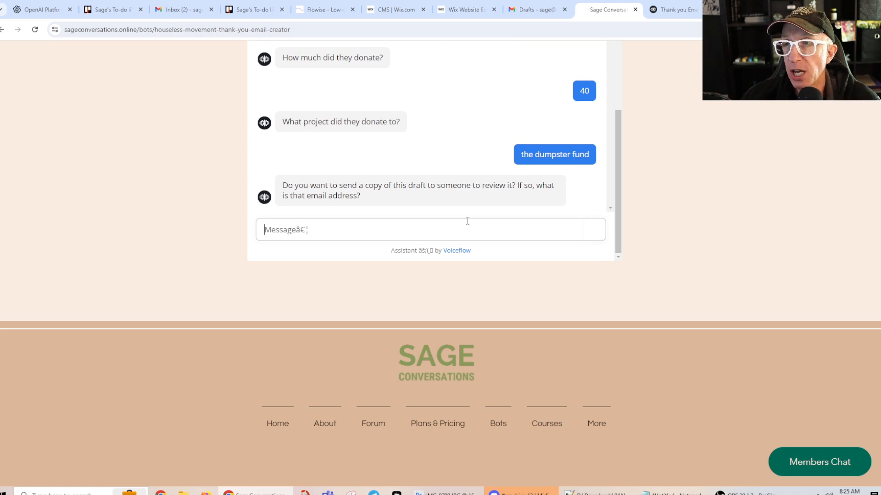
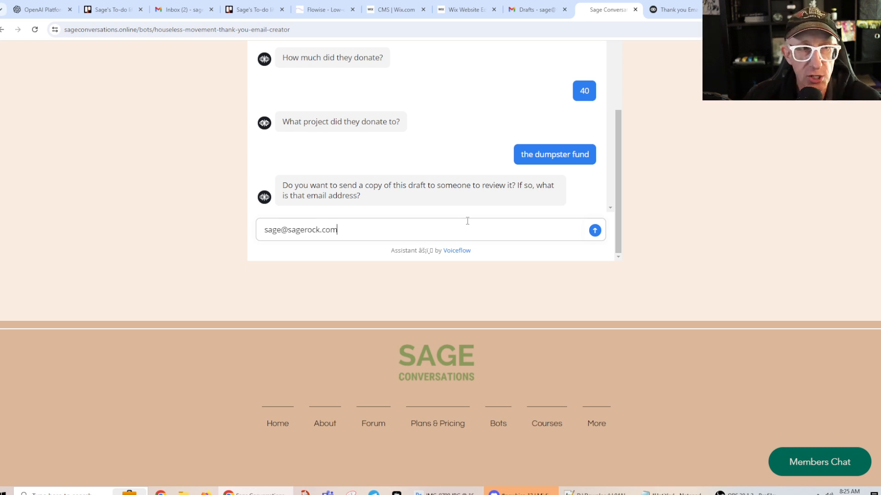
Step: Give the bot the sage@s review-copy address so it confirms 'Great! Let's write another one.'
left_click(594, 230)
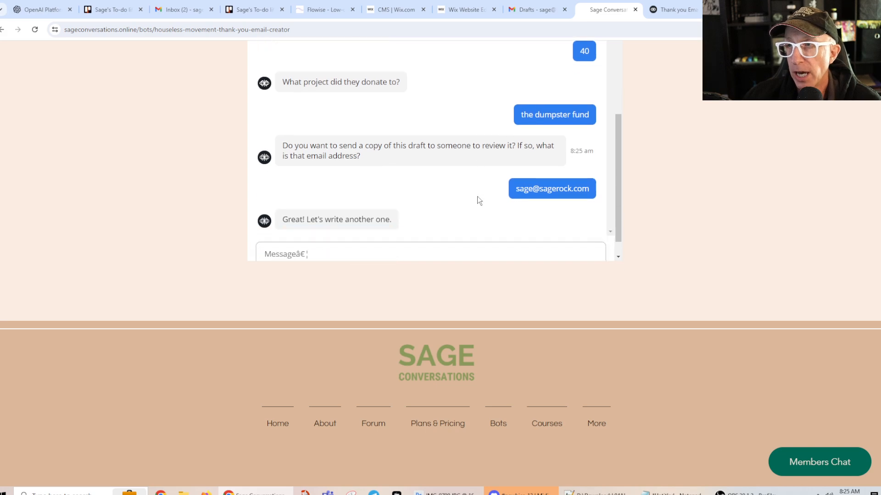
scroll("down", 3)
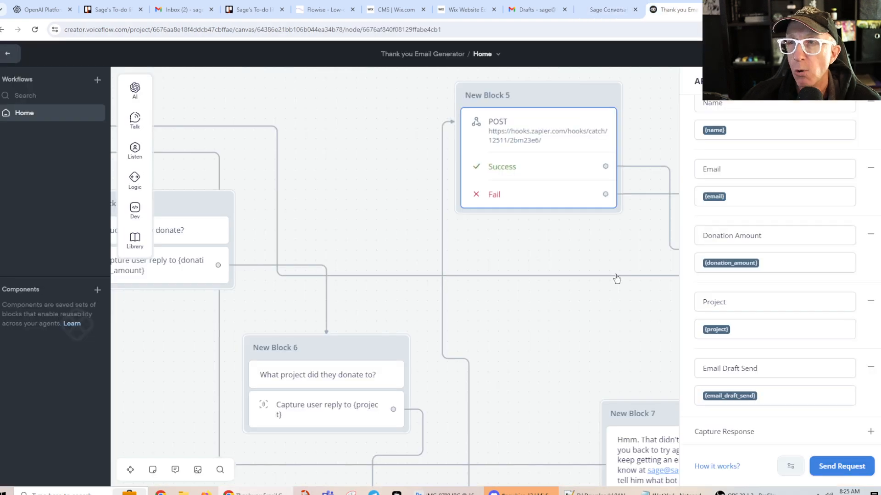
Step: Show the full Voiceflow workflow from the Start block through the donor questions
scroll("down", 3)
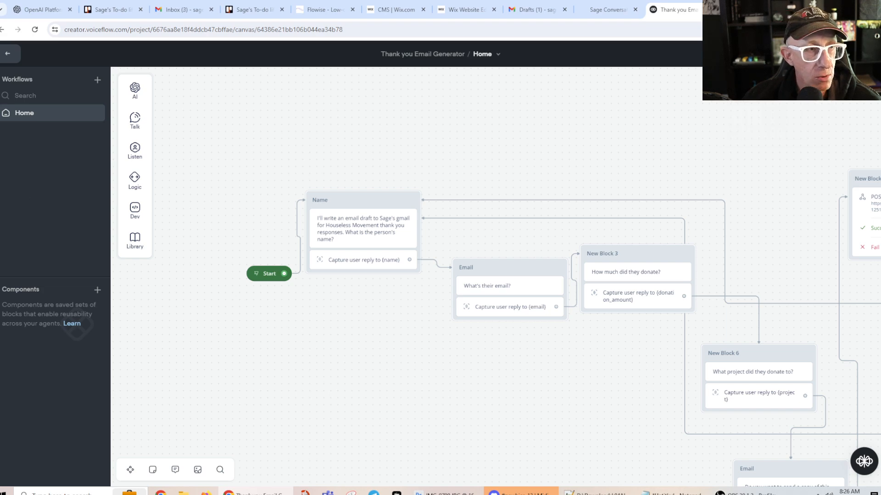
left_click(534, 9)
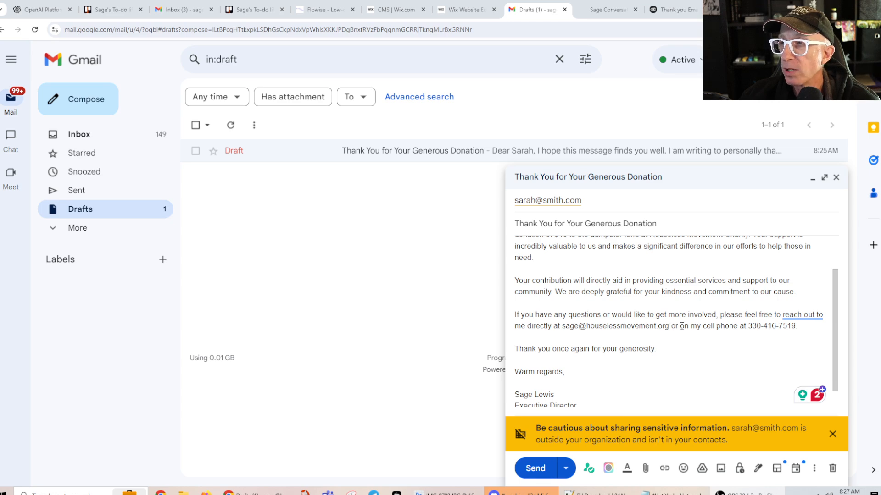
Step: Review the 'Thank You for Your Generous Donation' draft letter in Gmail Drafts
scroll("down", 3)
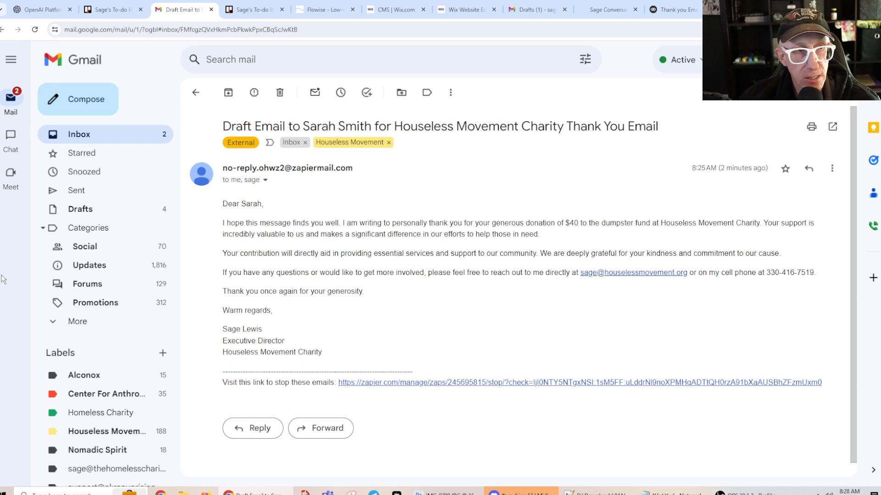
Step: View the Zapier-sent 'Draft Email to … for Houseless Movement Charity' copy in the inbox
left_click(609, 9)
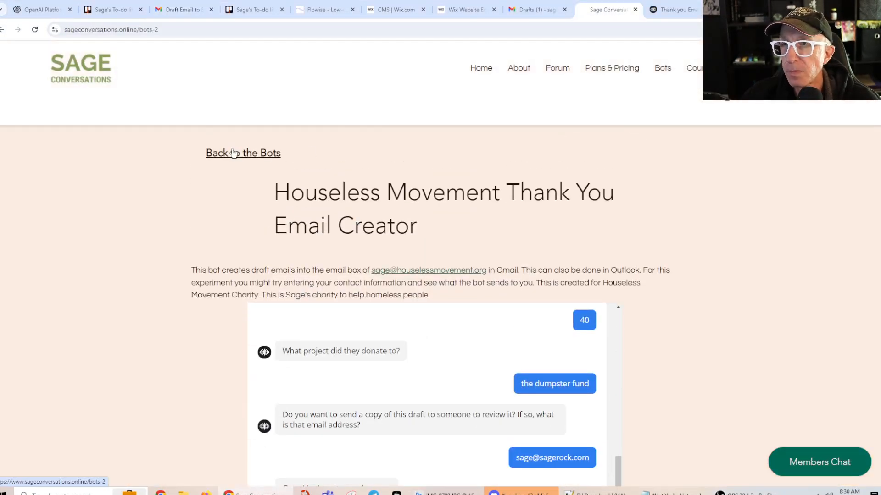
Step: Return to the Bots List and scroll the catalogue from OpenAI 4o down to the Thank You Email Creator
left_click(242, 154)
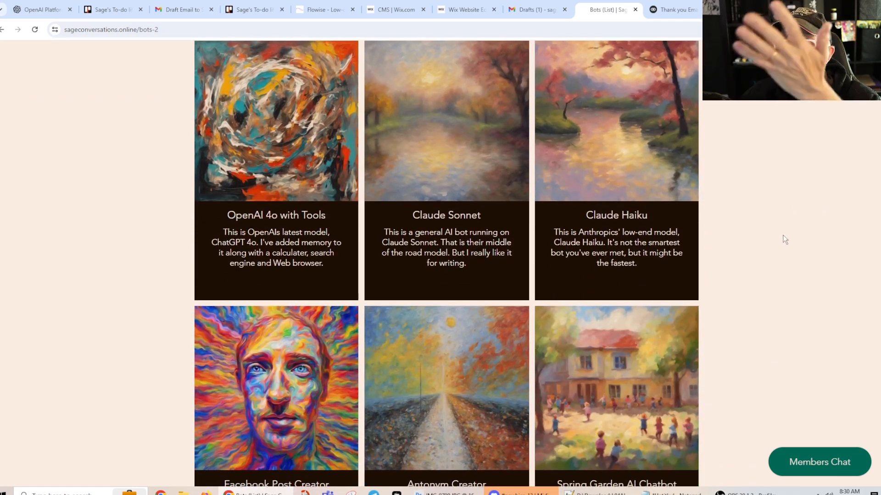
scroll("down", 3)
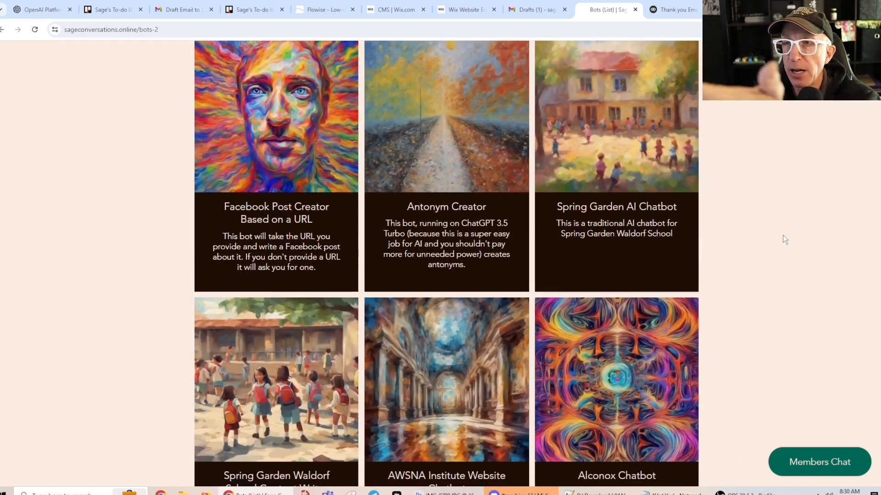
scroll("down", 3)
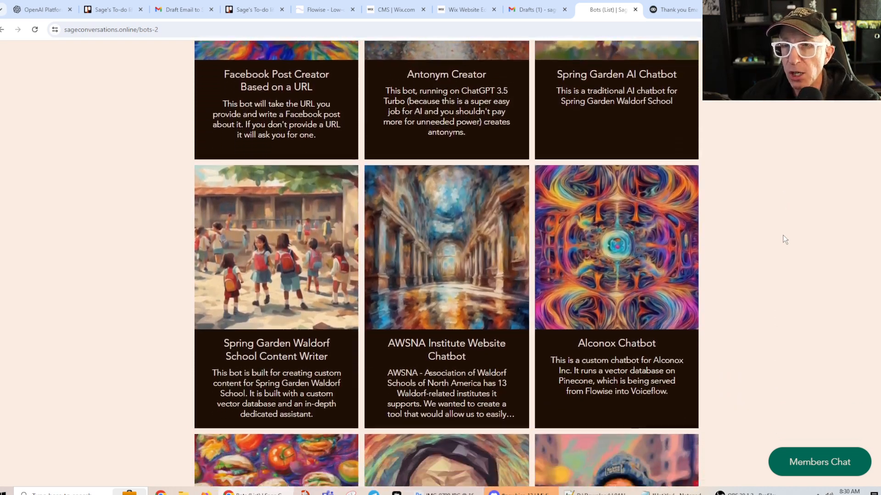
scroll("down", 3)
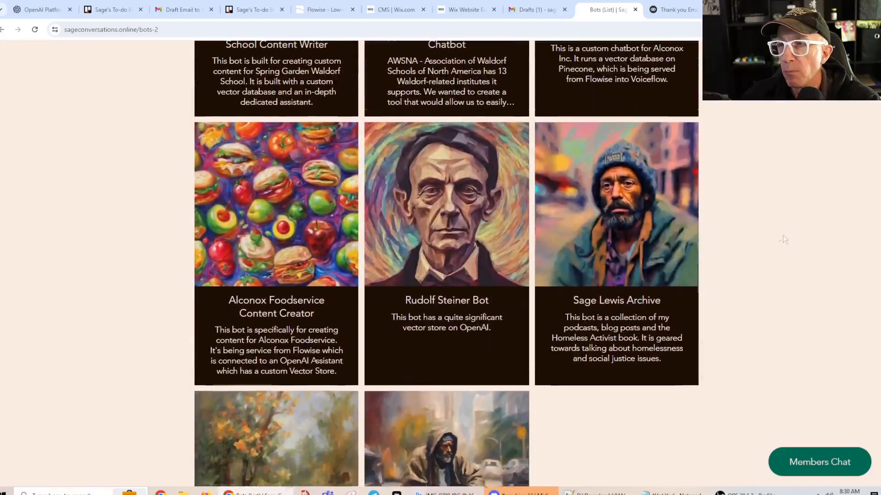
scroll("down", 3)
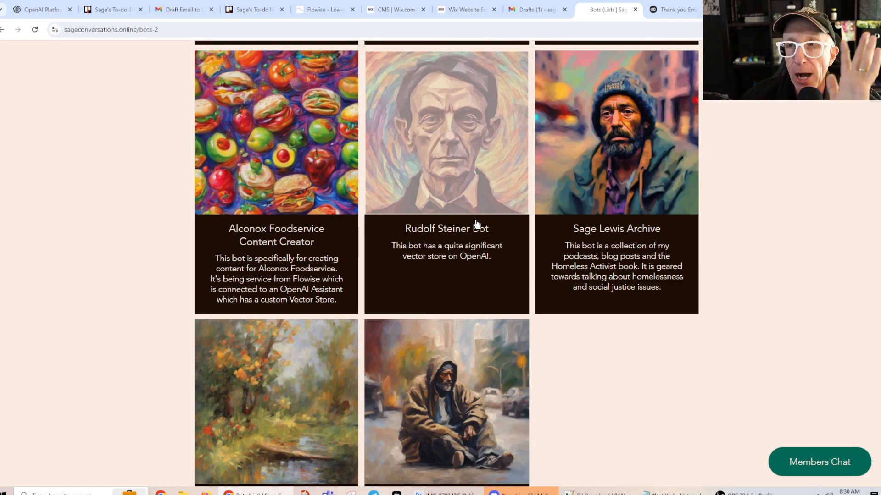
scroll("down", 3)
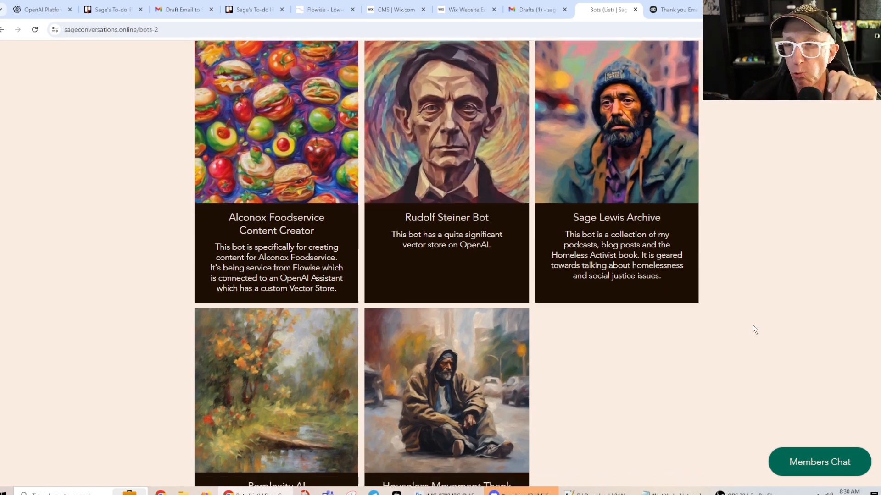
scroll("down", 3)
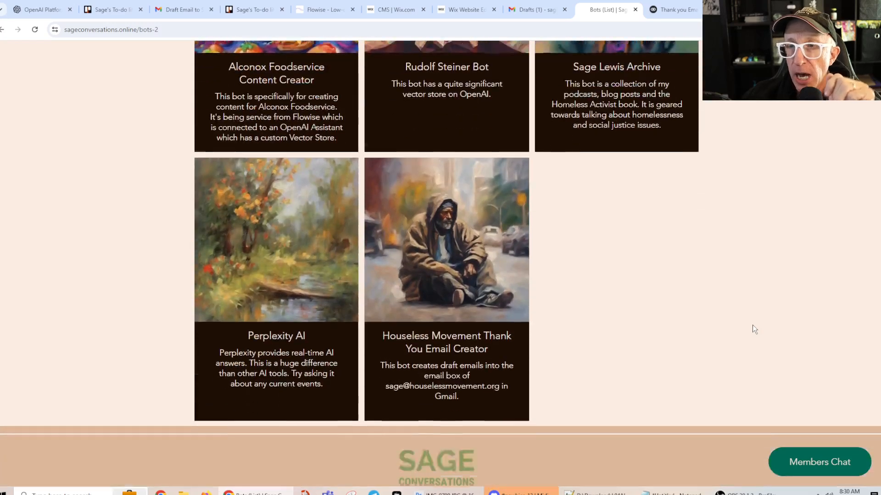
scroll("down", 3)
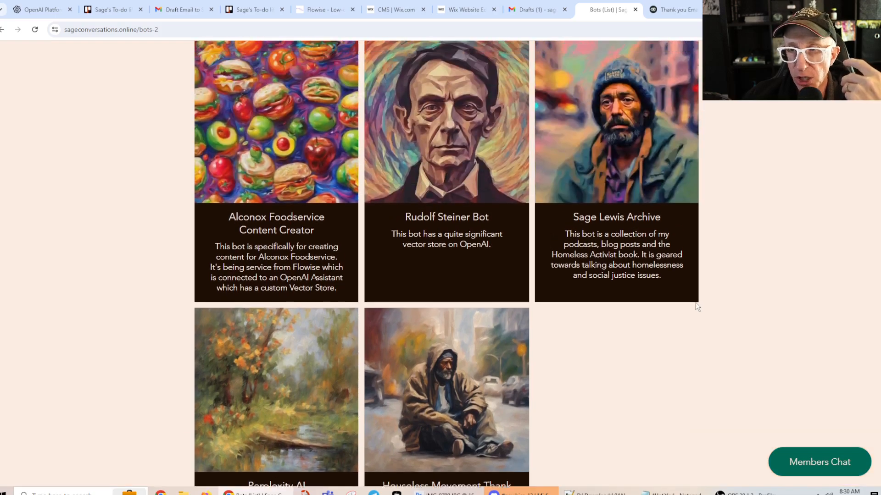
scroll("up", 3)
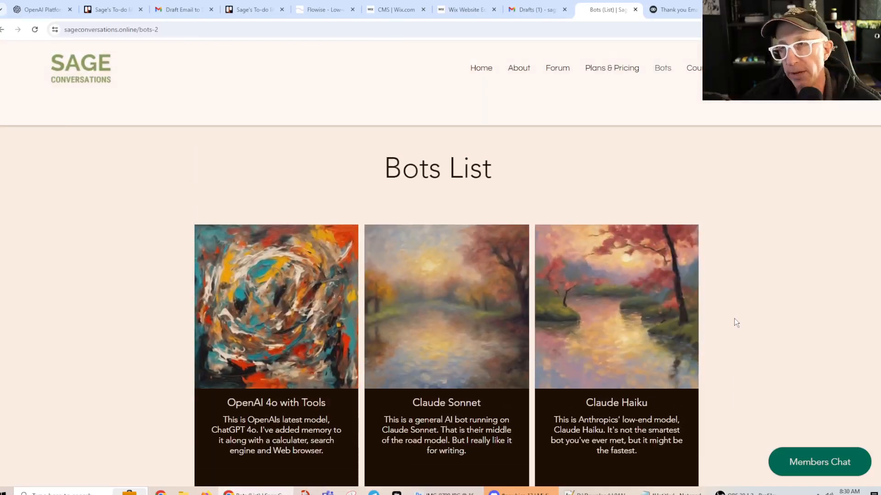
mouse_move(302, 289)
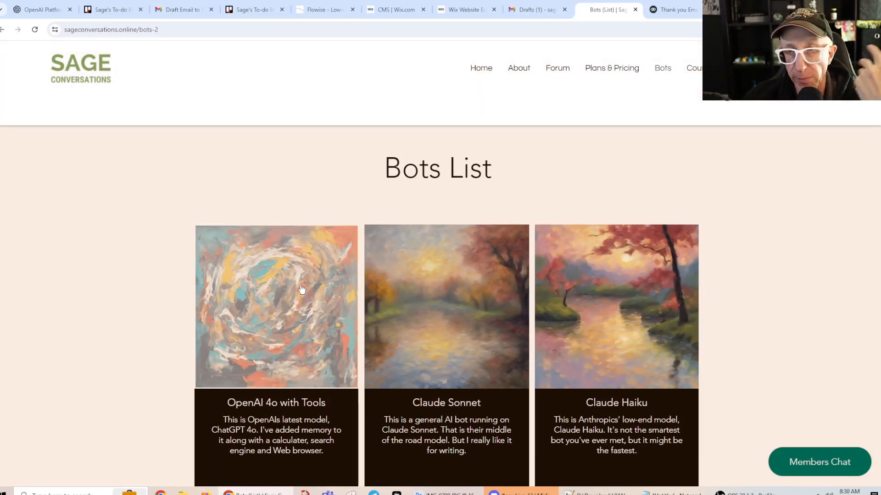
mouse_move(303, 309)
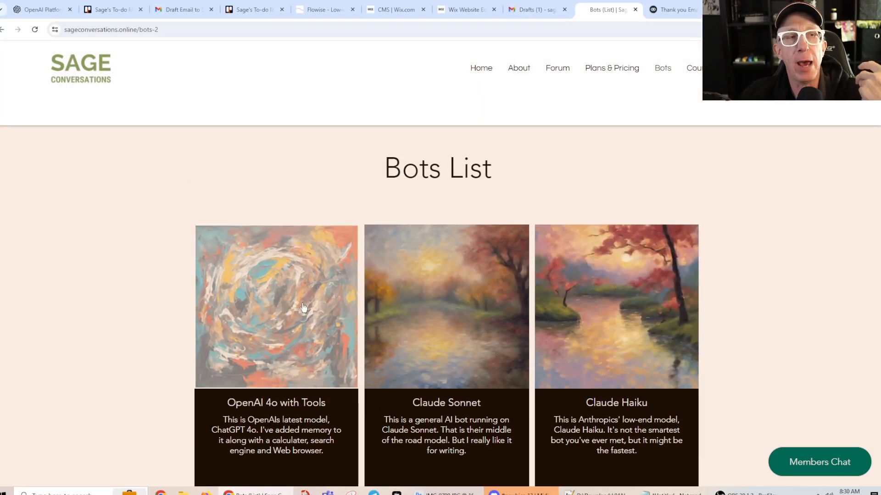